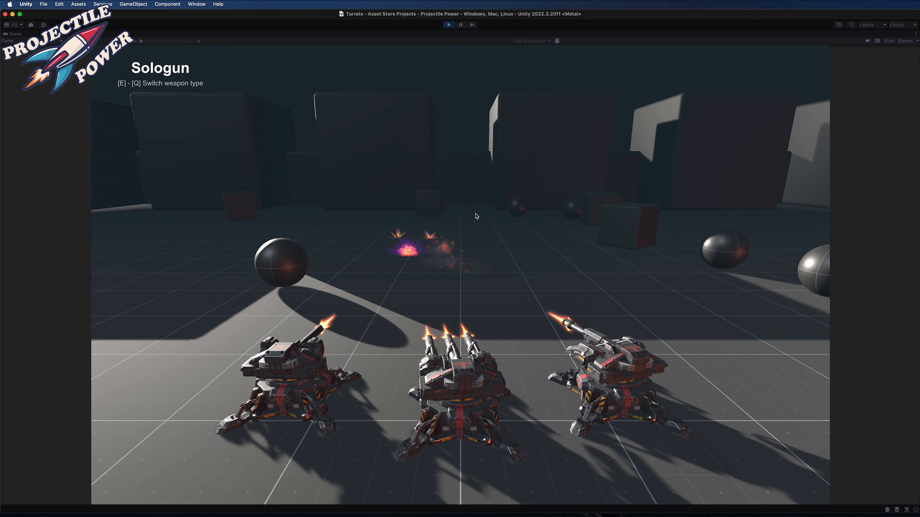
# Step: Cycle the running turret demo to another weapon type before stopping it
pyautogui.press('e')
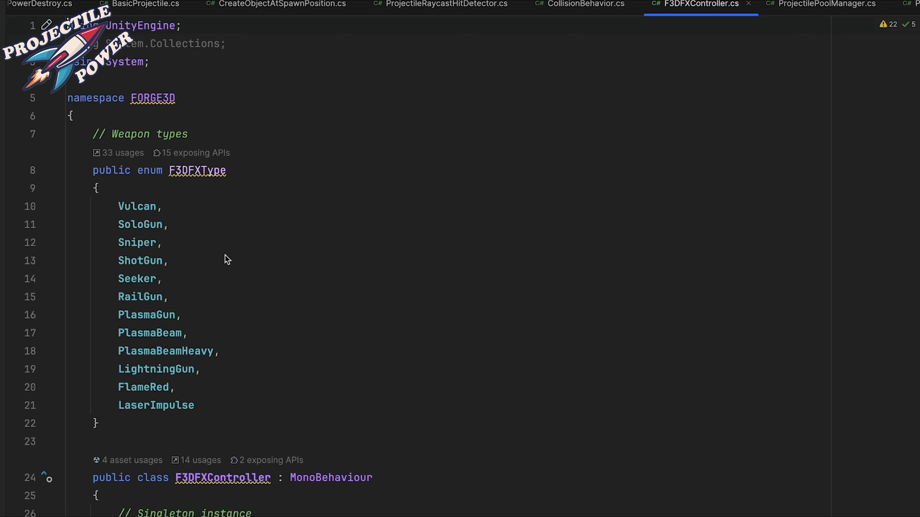
pyautogui.moveTo(278, 276)
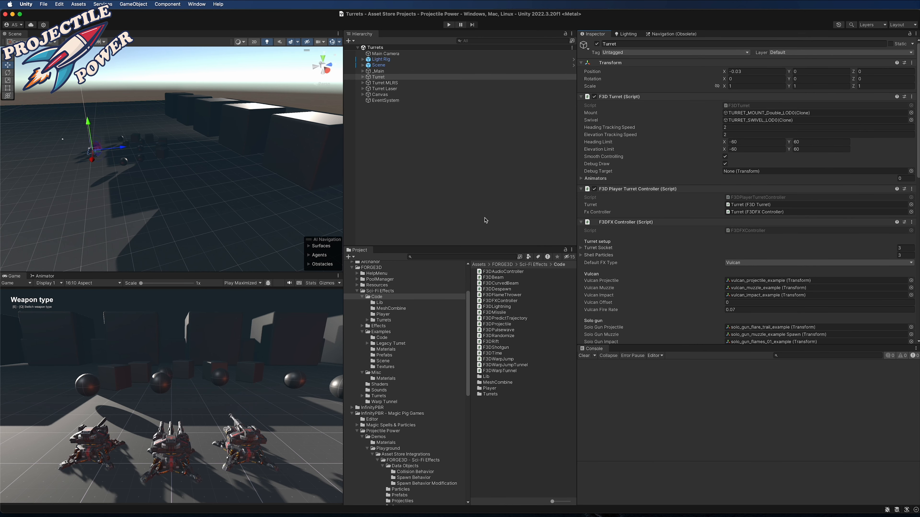
pyautogui.moveTo(484, 214)
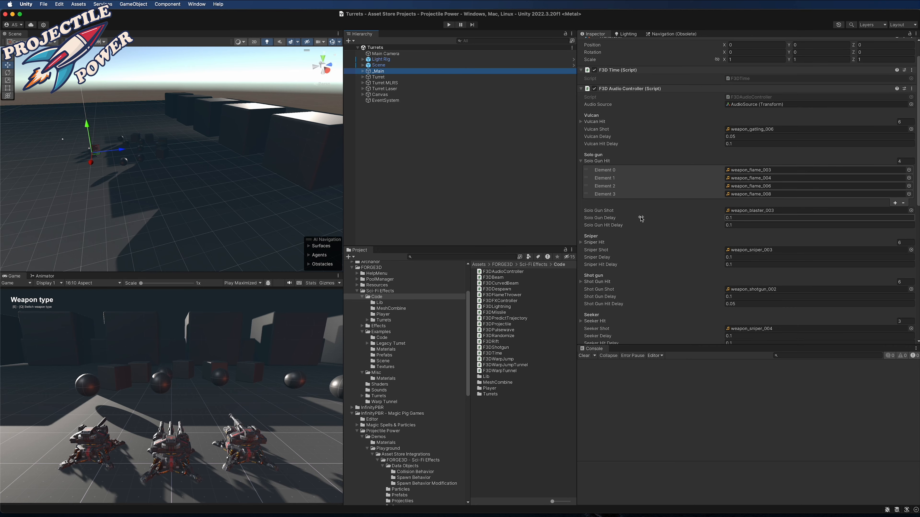
# Step: Scroll _Main's F3D Audio Controller and expand the Plasmagun Hit array of four sounds
pyautogui.scroll(-3)
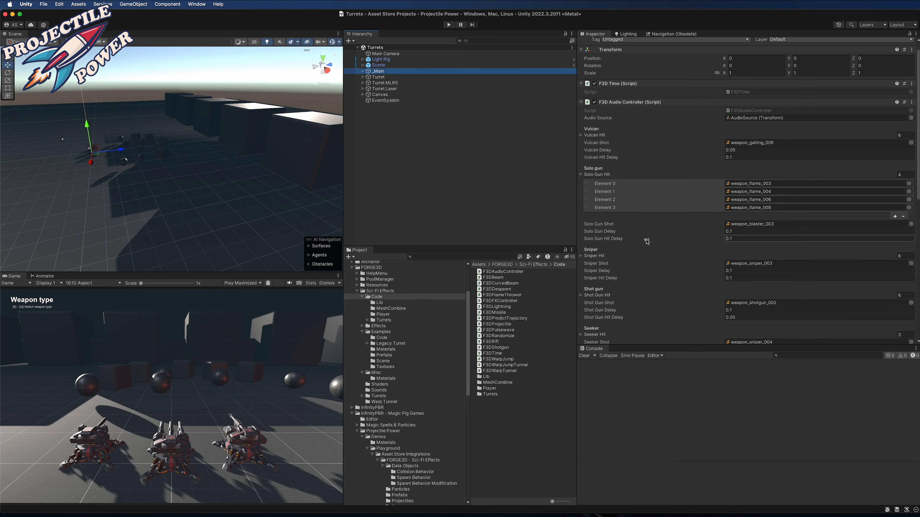
pyautogui.scroll(-3)
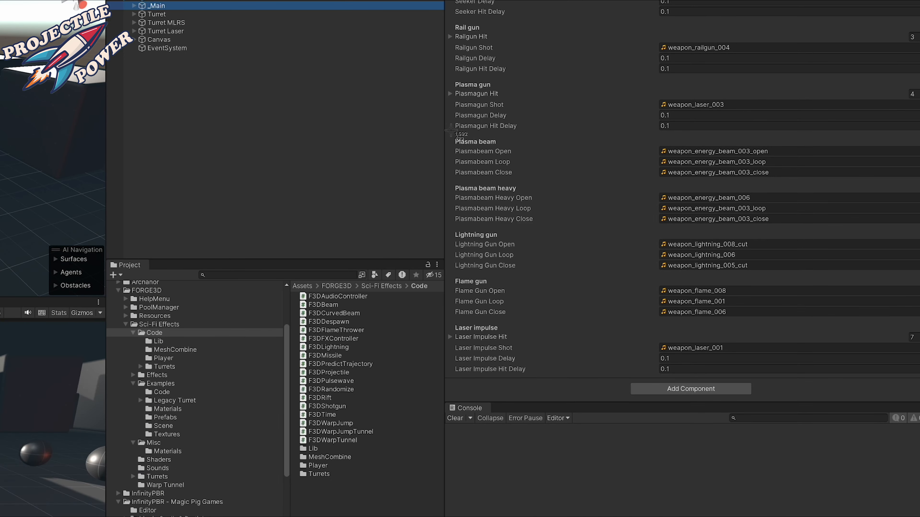
pyautogui.click(476, 94)
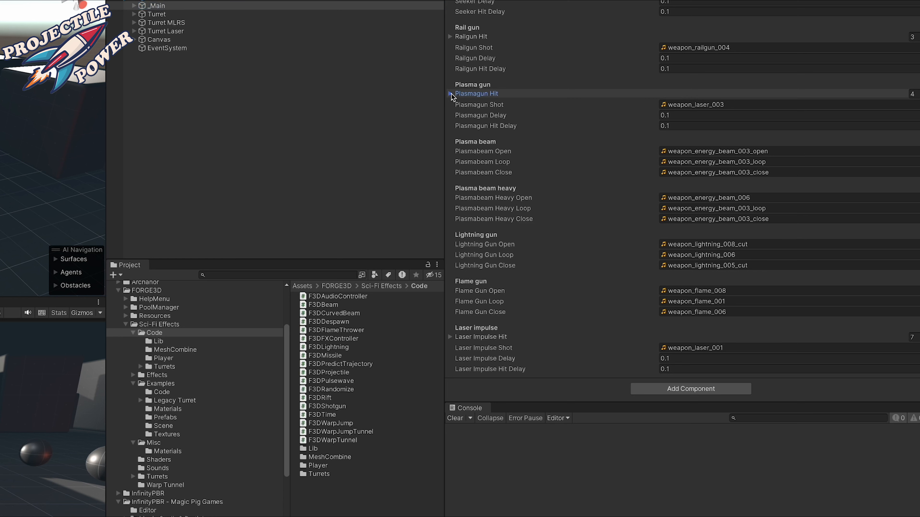
pyautogui.click(452, 93)
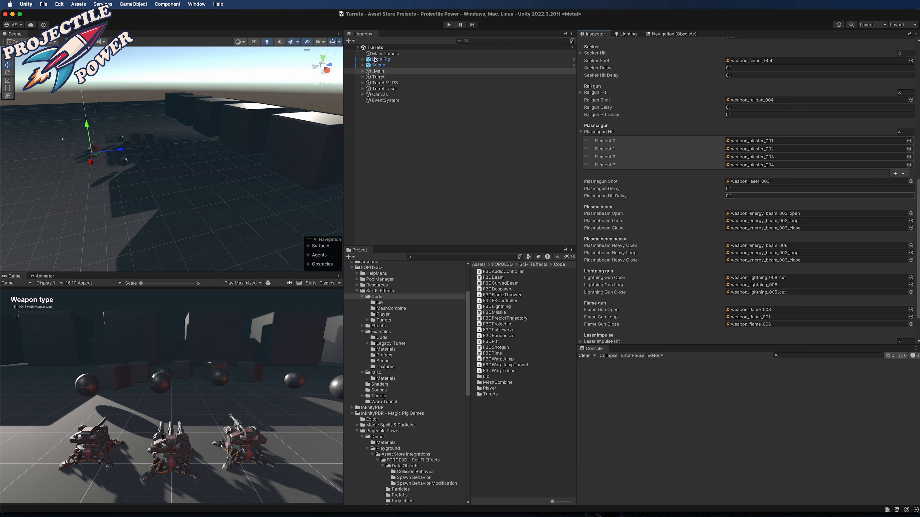
pyautogui.moveTo(402, 285)
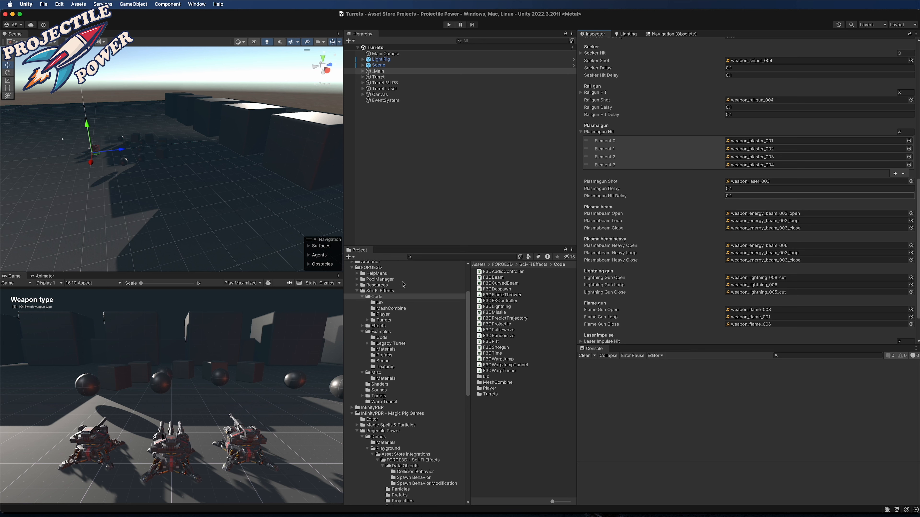
pyautogui.moveTo(412, 422)
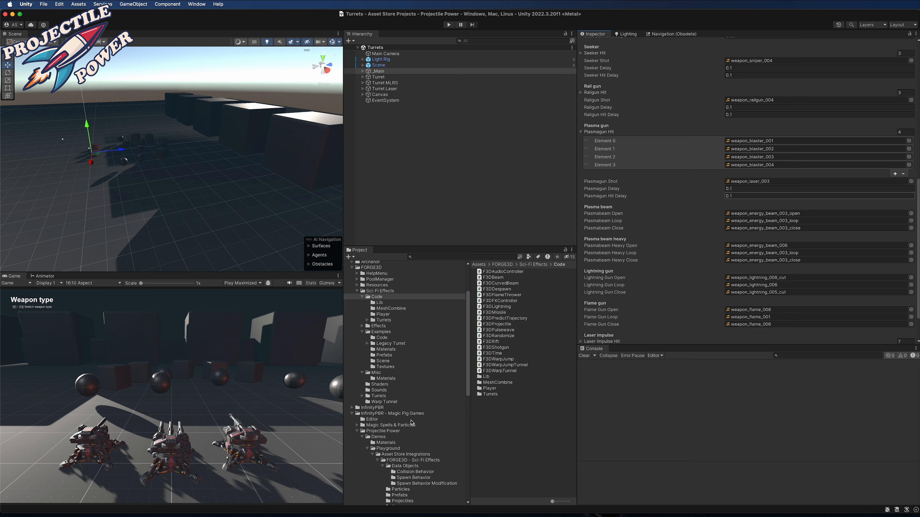
pyautogui.scroll(-3)
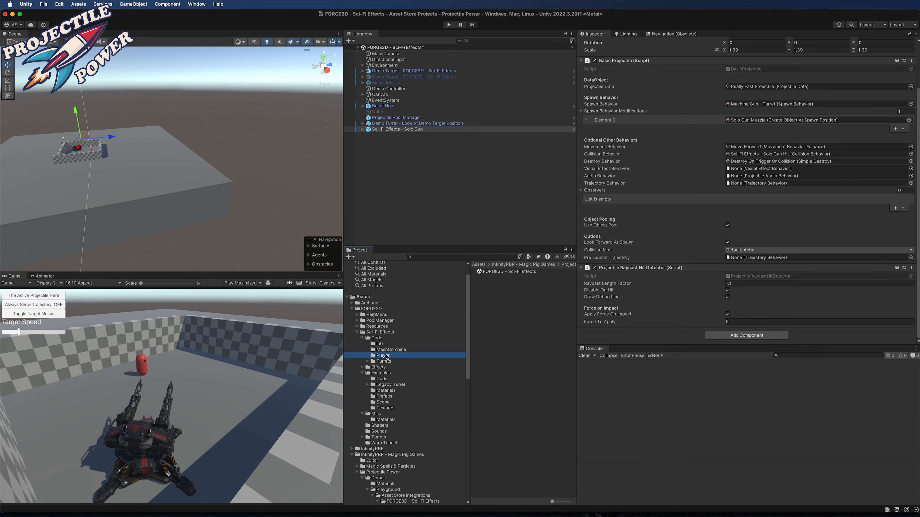
# Step: Bring the plasma gun flare, muzzle flash and projectile example prefabs into the scene
pyautogui.click(382, 355)
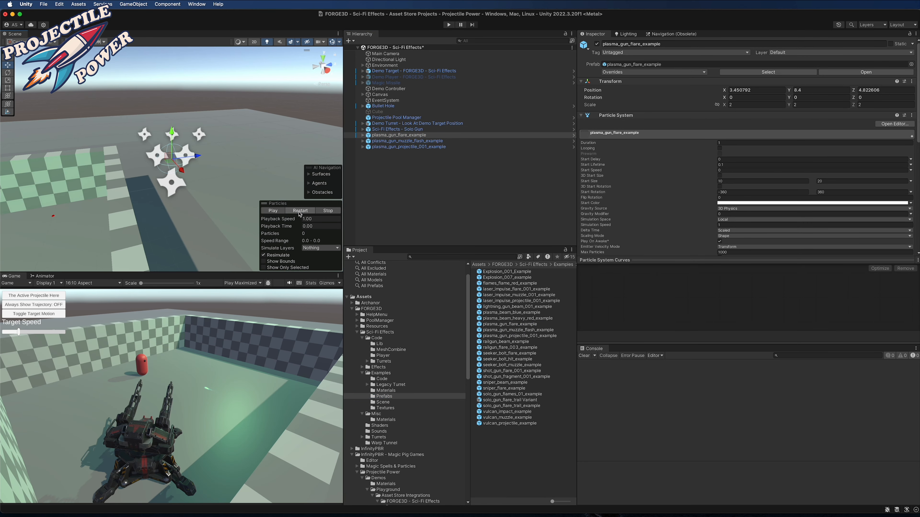
pyautogui.click(407, 141)
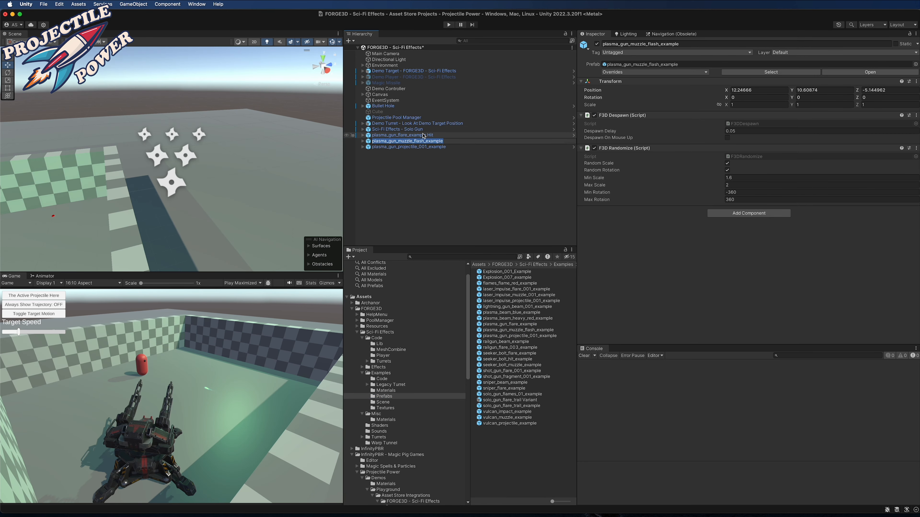
pyautogui.click(403, 135)
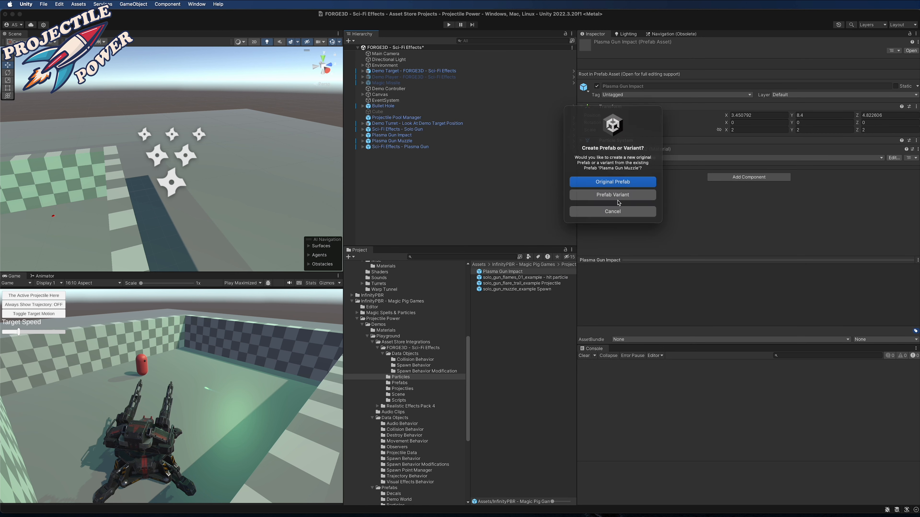
# Step: Save the muzzle as an Original Prefab and select Plasma Gun Impact, replaying its particles
pyautogui.click(612, 182)
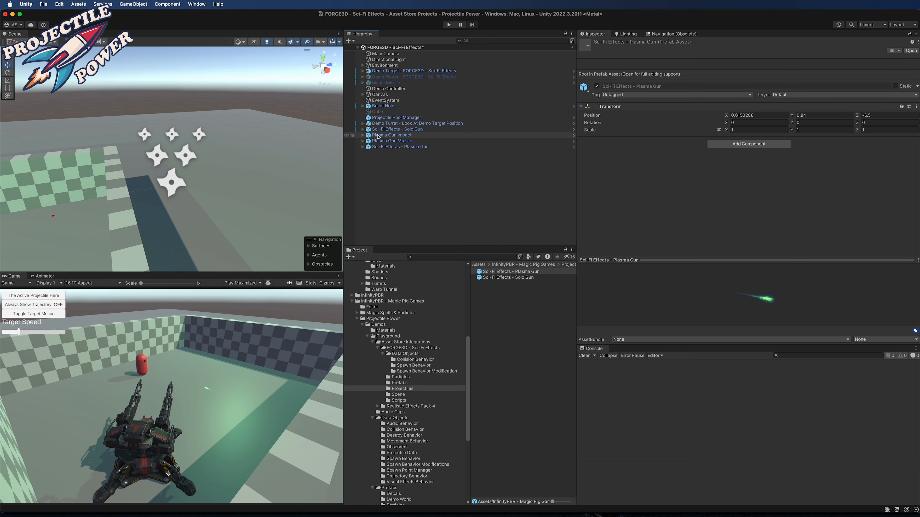
pyautogui.click(391, 135)
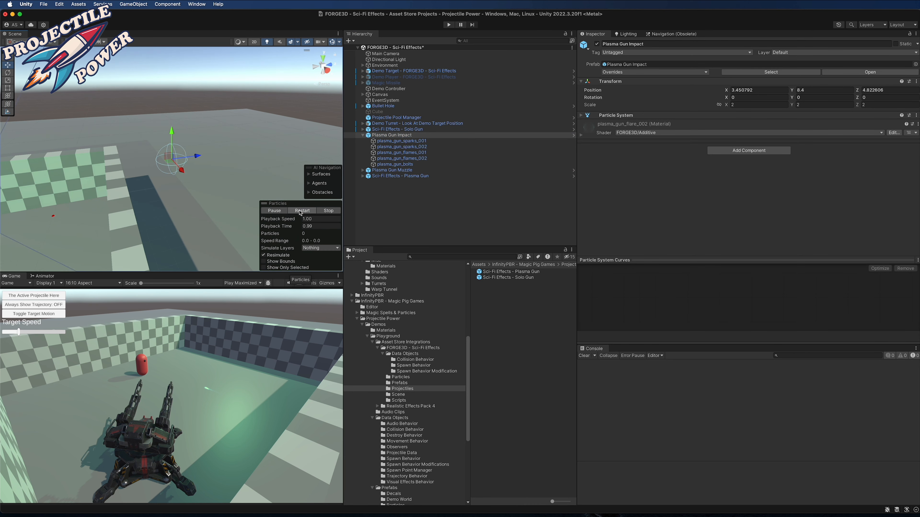
pyautogui.click(301, 211)
pyautogui.write('destr')
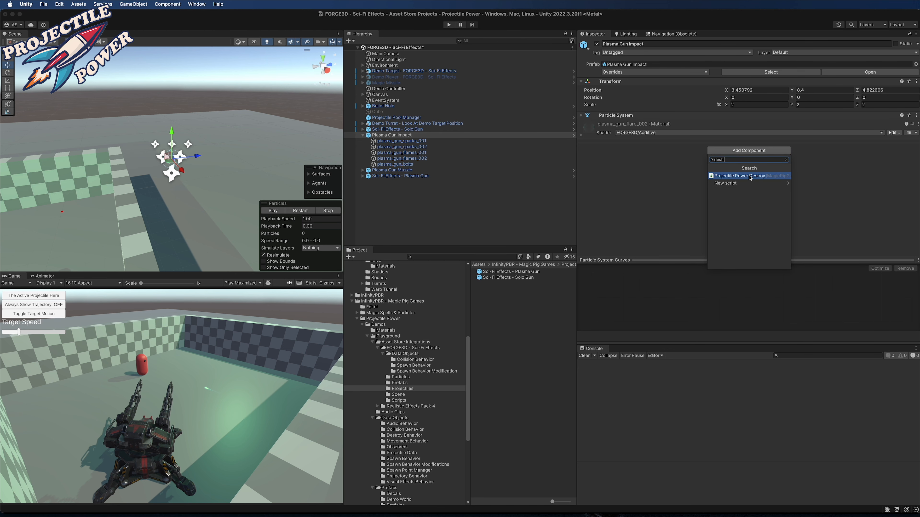
# Step: Give Plasma Gun Impact a Projectile Power Destroy with Time To Destroy 1.2, then deactivate it
pyautogui.click(739, 175)
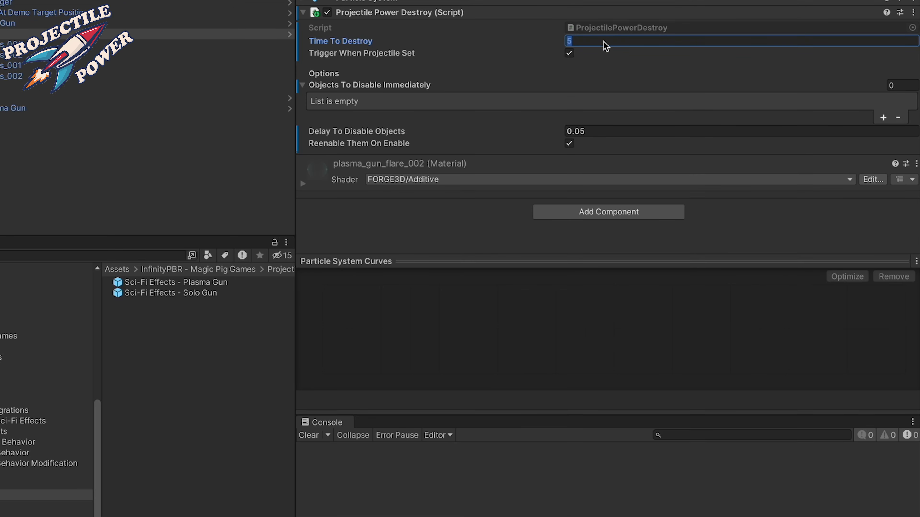
pyautogui.write('1.2')
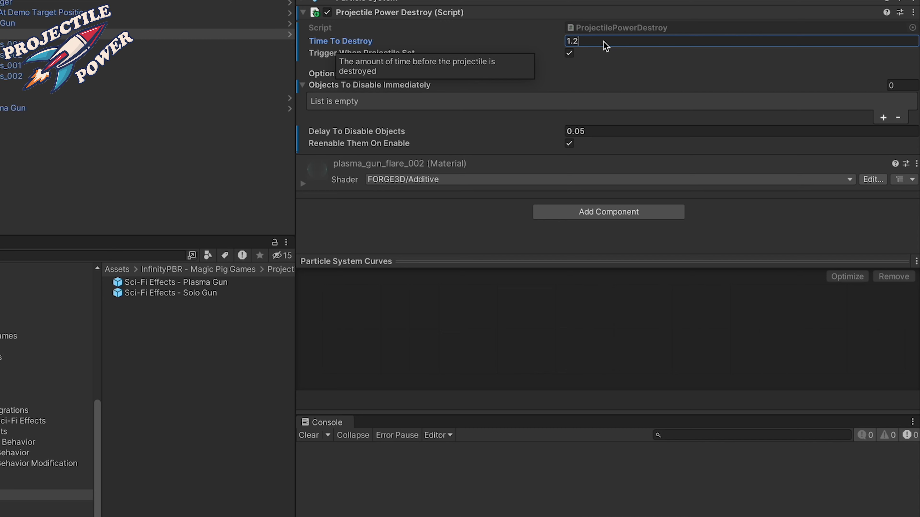
pyautogui.moveTo(412, 70)
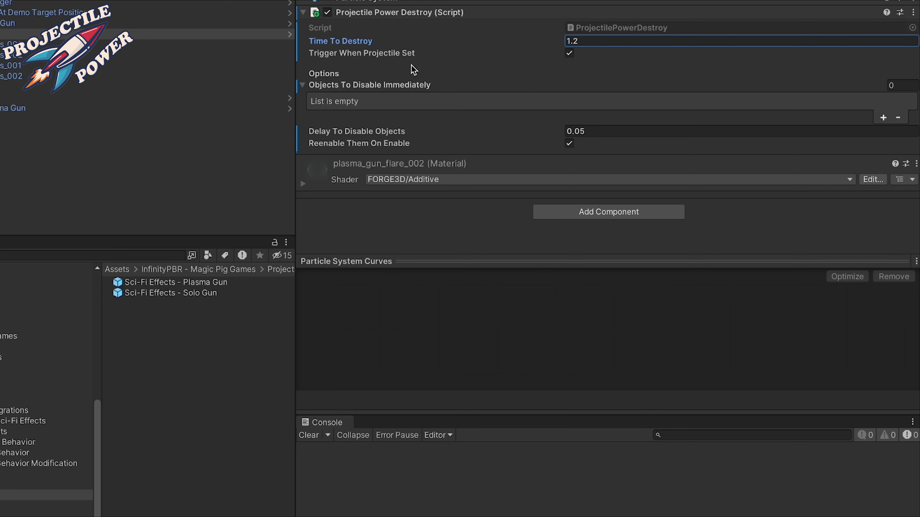
pyautogui.moveTo(376, 61)
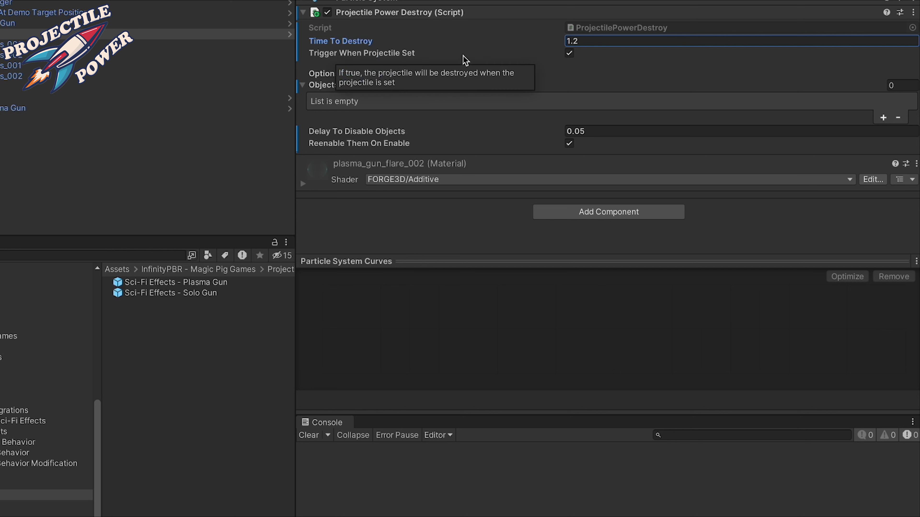
pyautogui.moveTo(629, 34)
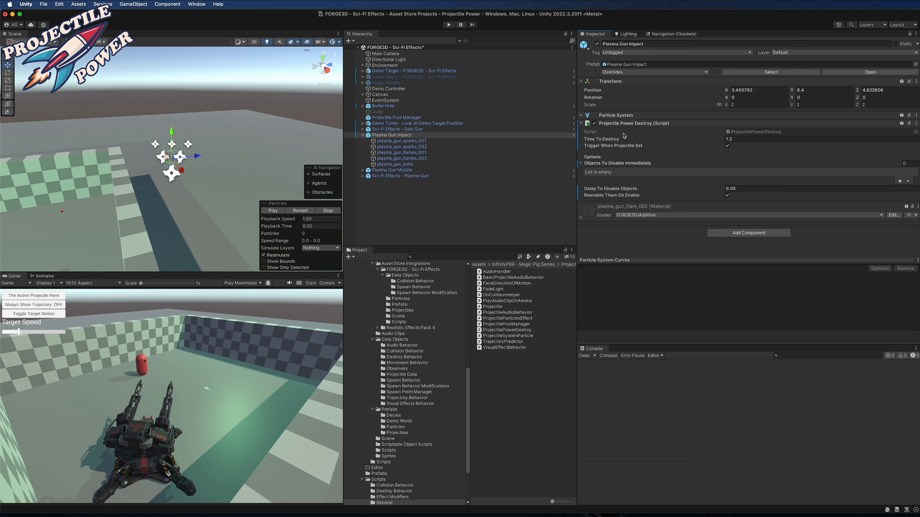
pyautogui.moveTo(396, 140)
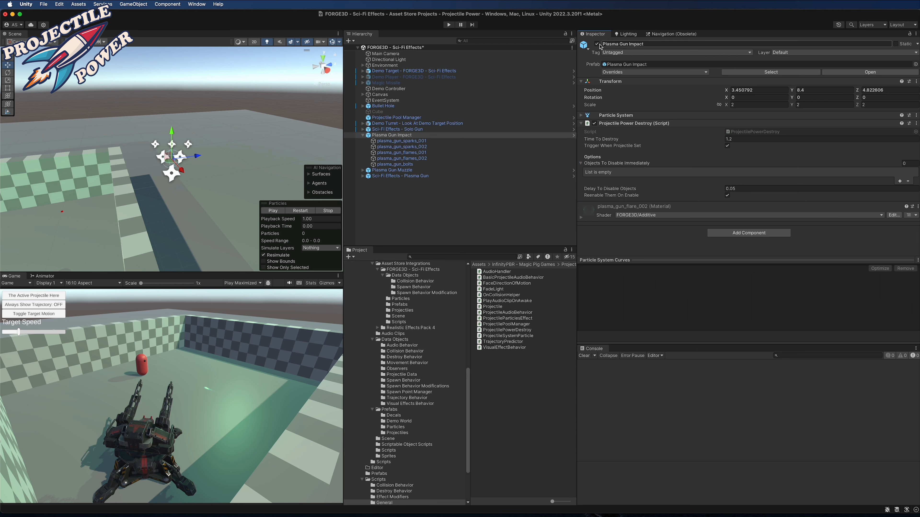
pyautogui.click(363, 135)
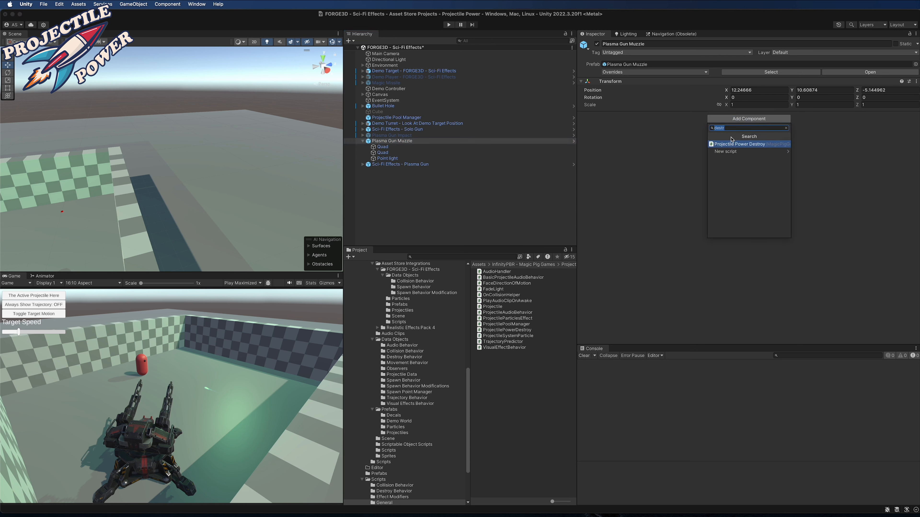
# Step: Give Plasma Gun Muzzle a Projectile Power Destroy listing both Quads as objects to disable immediately
pyautogui.click(739, 143)
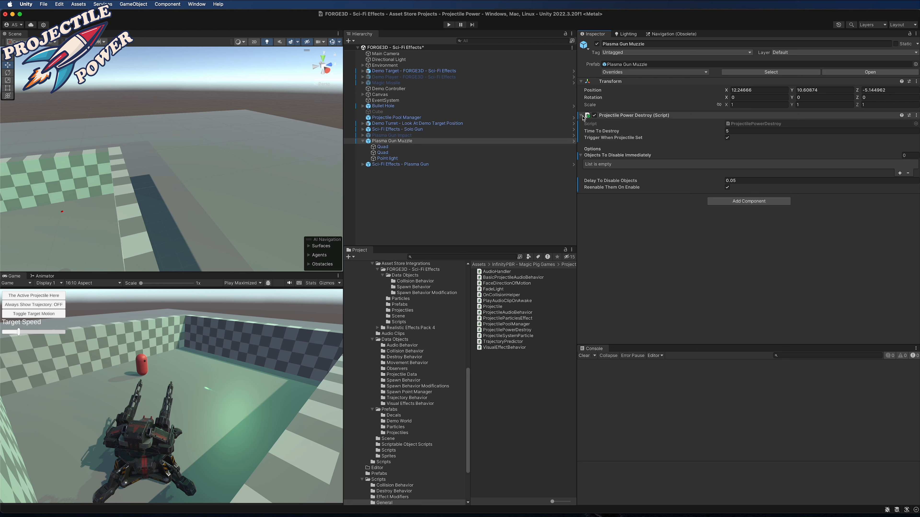
pyautogui.click(382, 146)
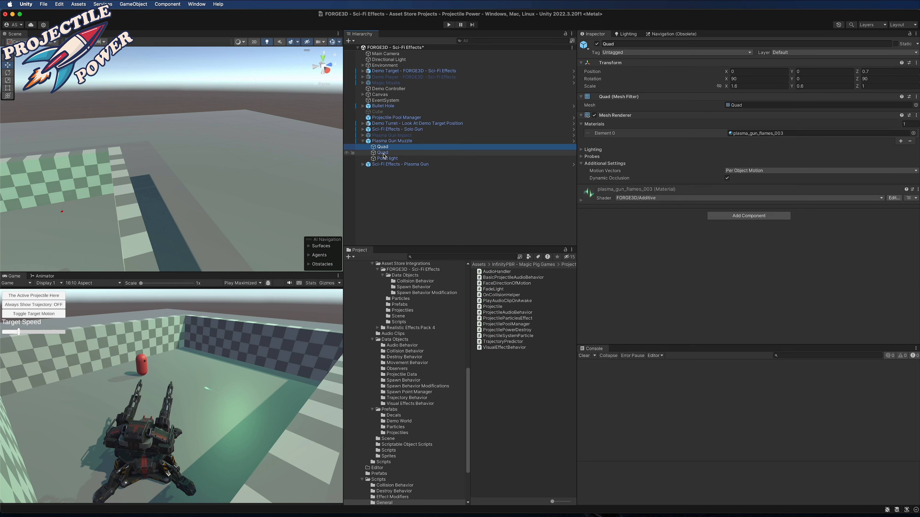
pyautogui.click(390, 140)
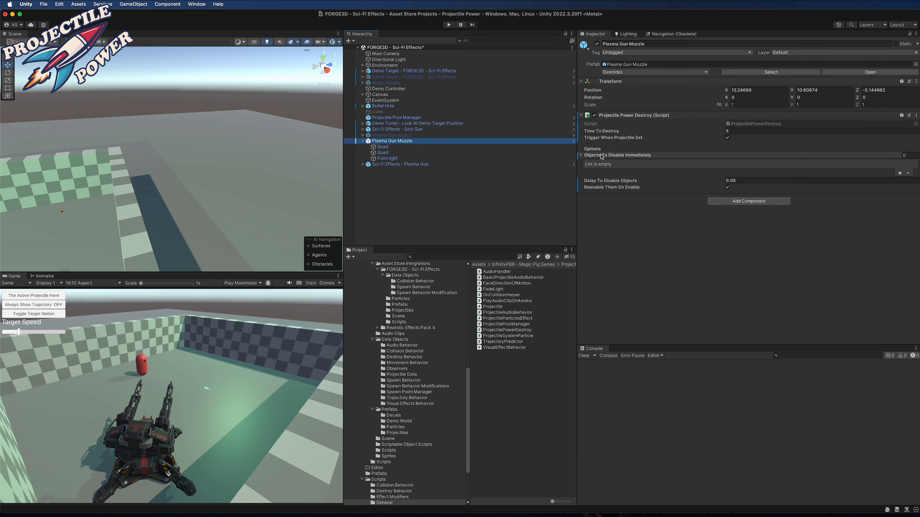
pyautogui.click(382, 146)
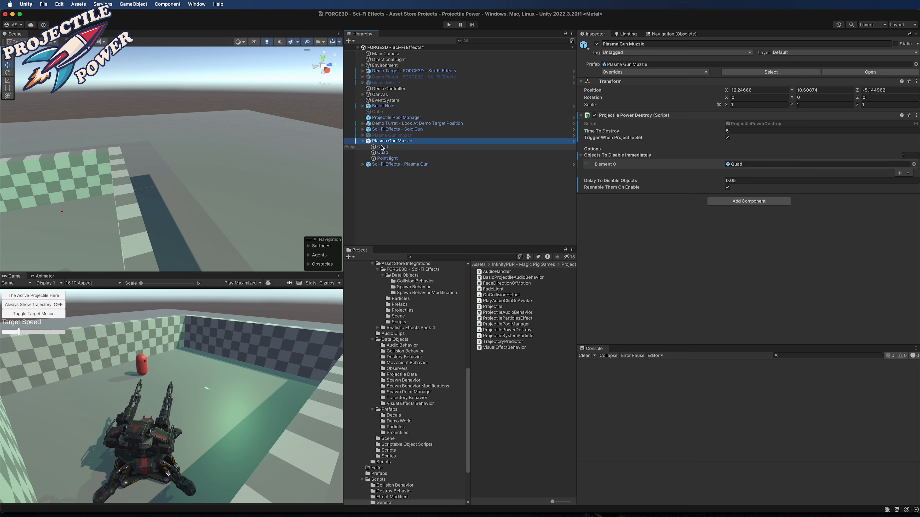
pyautogui.click(899, 172)
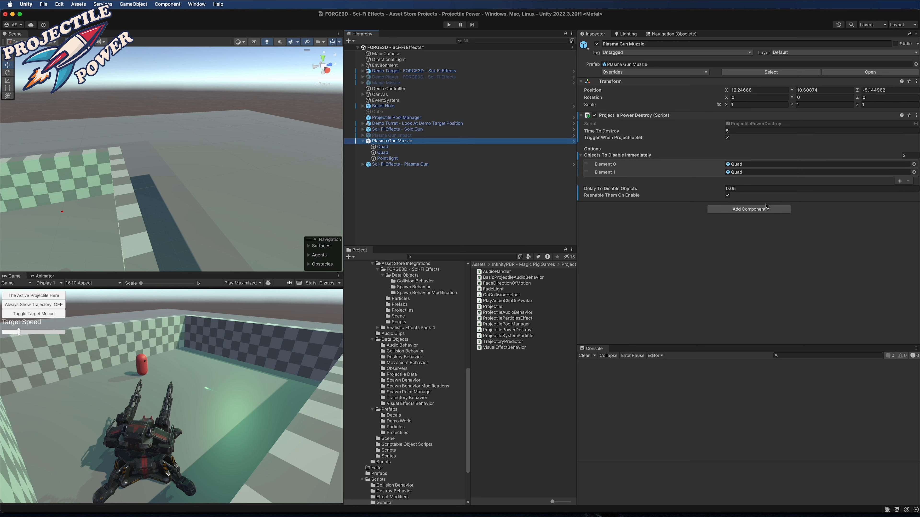
pyautogui.moveTo(727, 197)
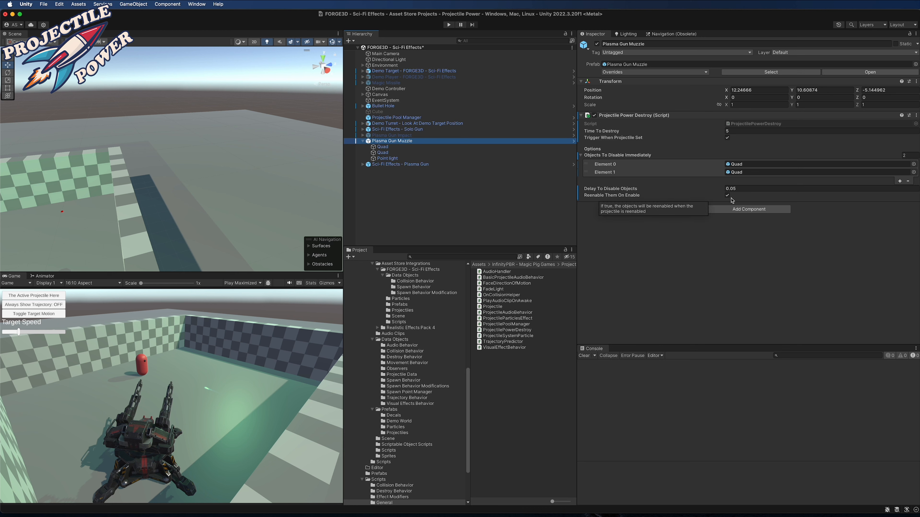
pyautogui.moveTo(391, 142)
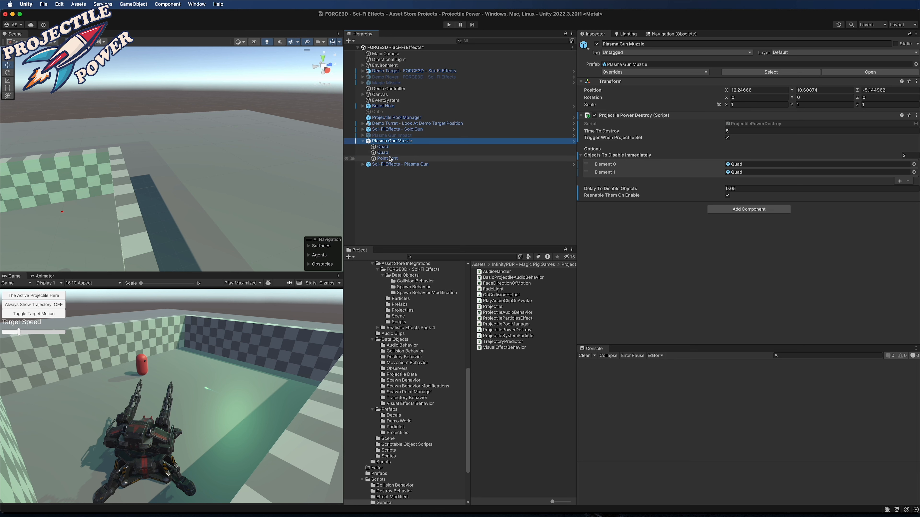
# Step: Give the muzzle's Point light a Fade Light component fading over 0.2 seconds, then return to Plasma Gun Muzzle
pyautogui.click(386, 158)
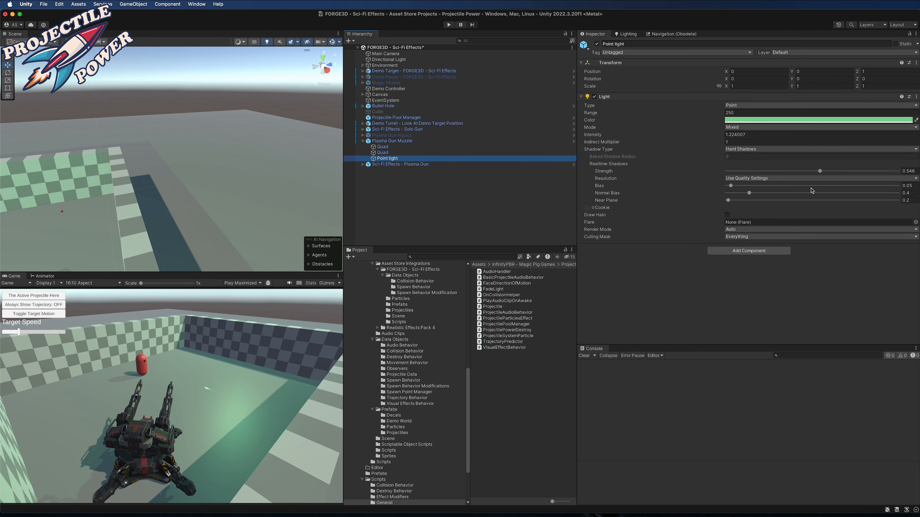
pyautogui.write('destr')
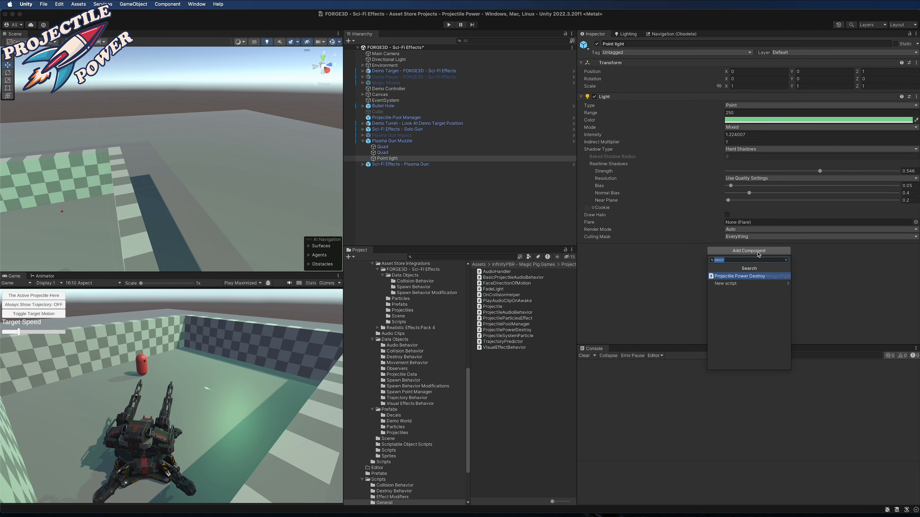
pyautogui.write('fade')
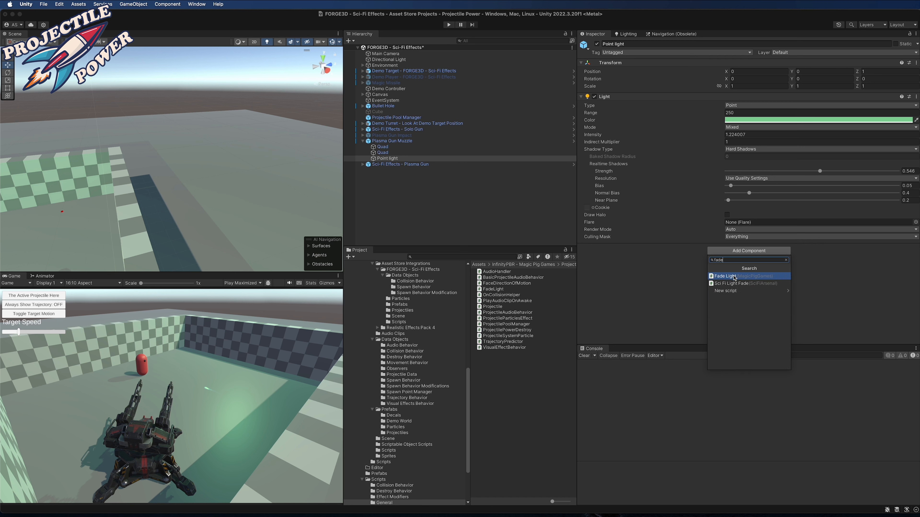
pyautogui.click(725, 276)
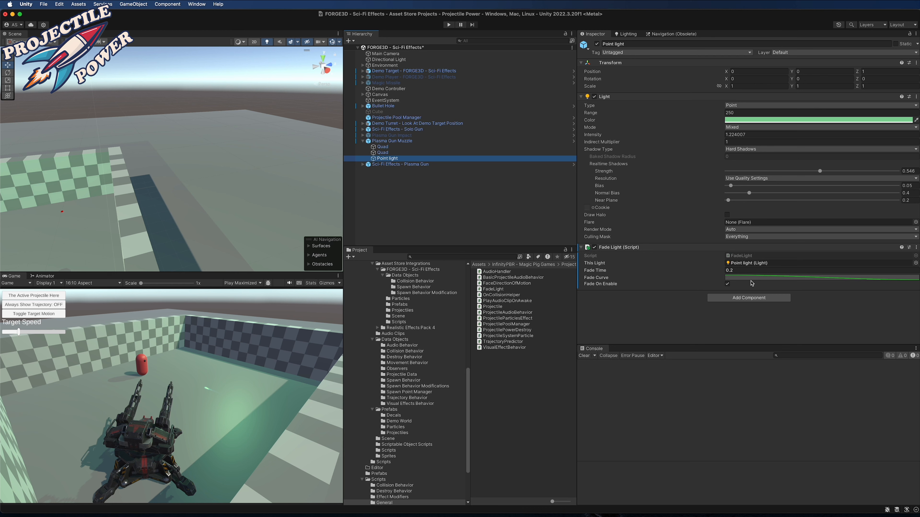
pyautogui.click(728, 284)
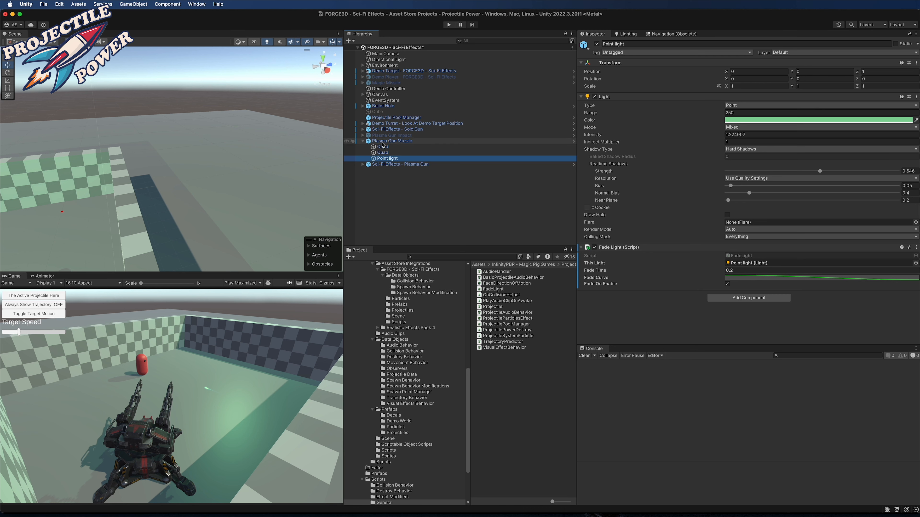
pyautogui.click(391, 141)
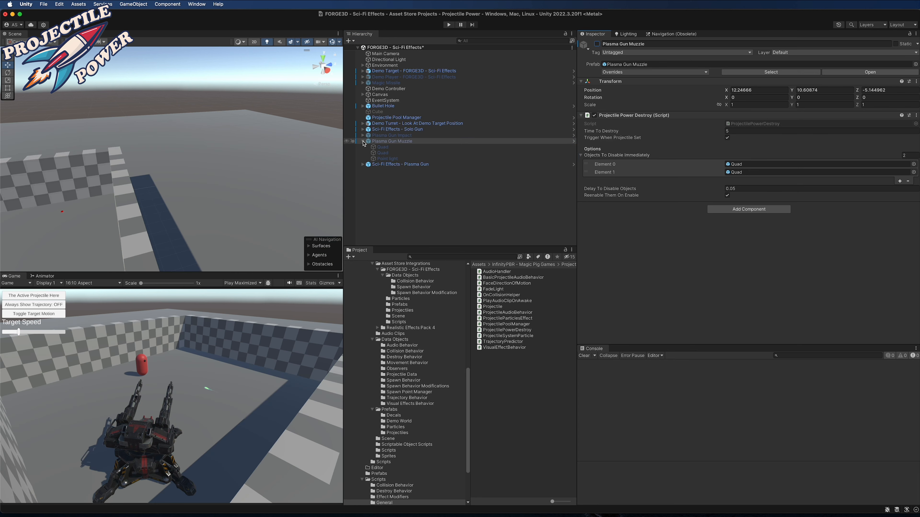
# Step: Paste Solo Gun's Basic Projectile onto Plasma Gun as a new component
pyautogui.click(400, 147)
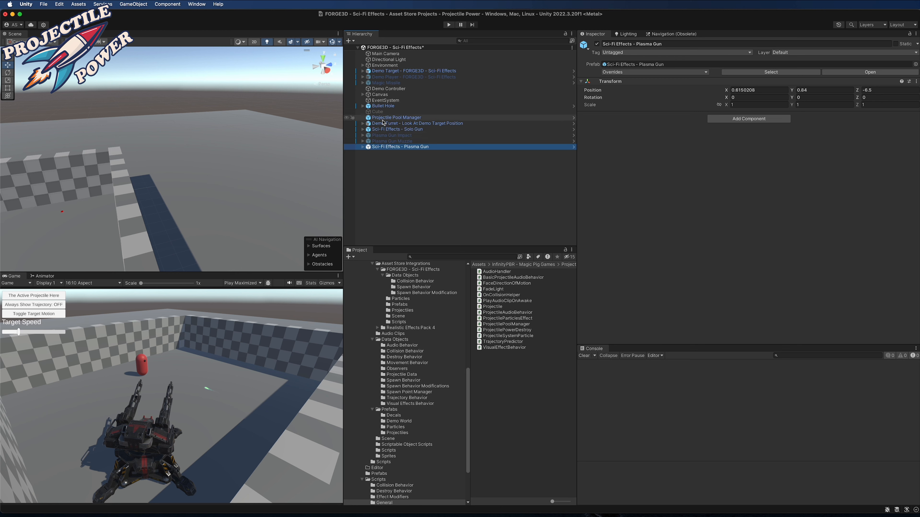
pyautogui.click(403, 128)
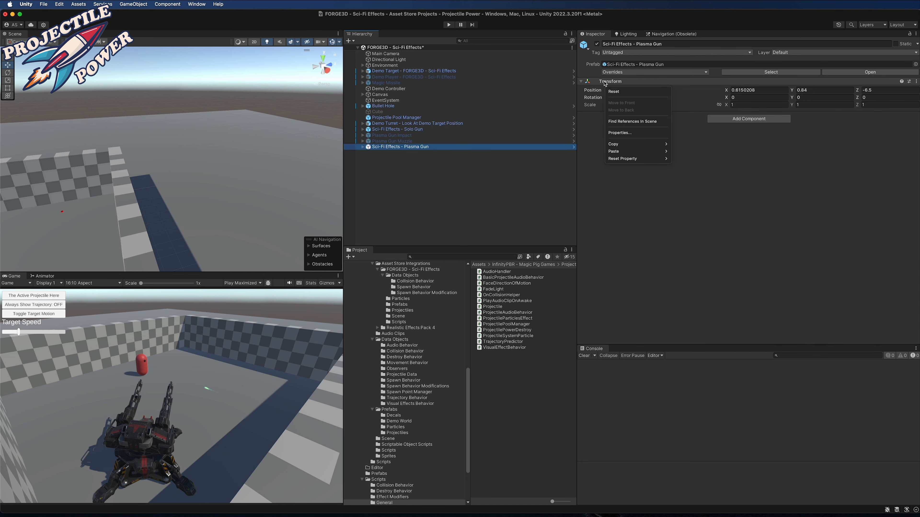
pyautogui.click(401, 129)
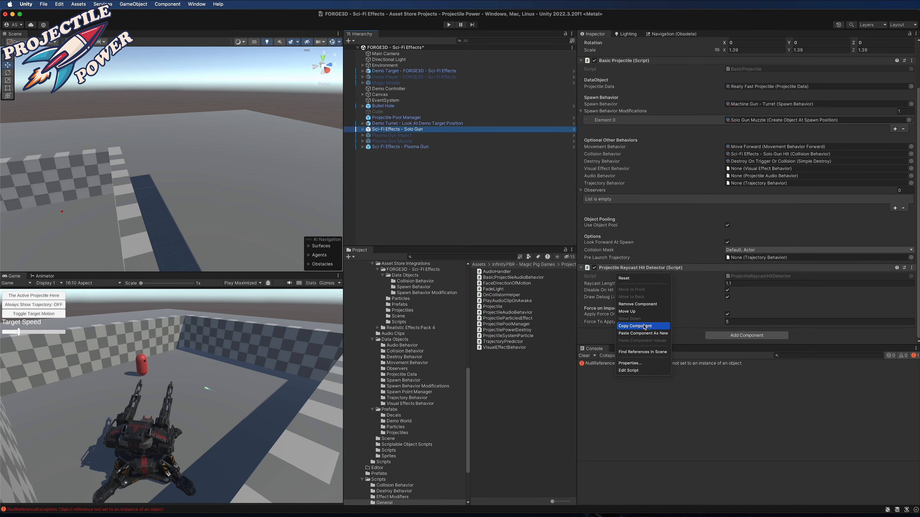
# Step: Paste Solo Gun's Raycast Hit Detector onto Plasma Gun with Draw Debug Line turned off
pyautogui.click(401, 146)
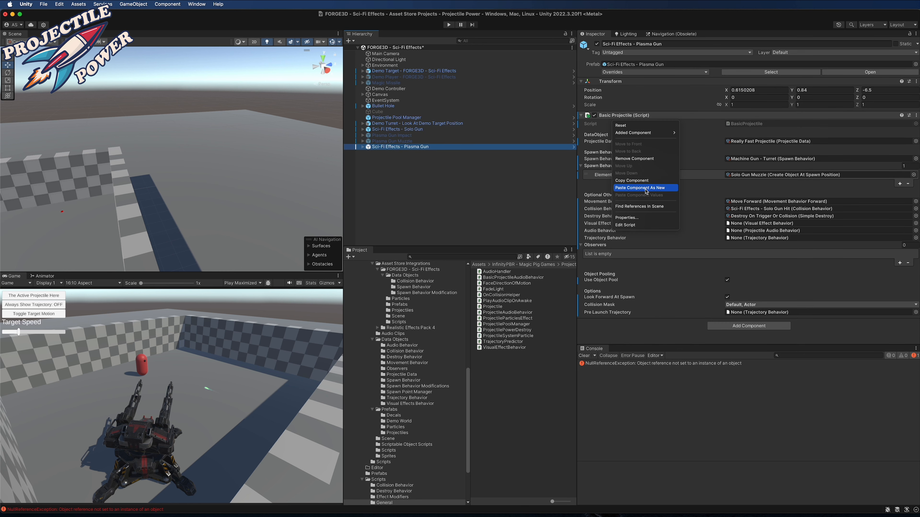
pyautogui.click(640, 188)
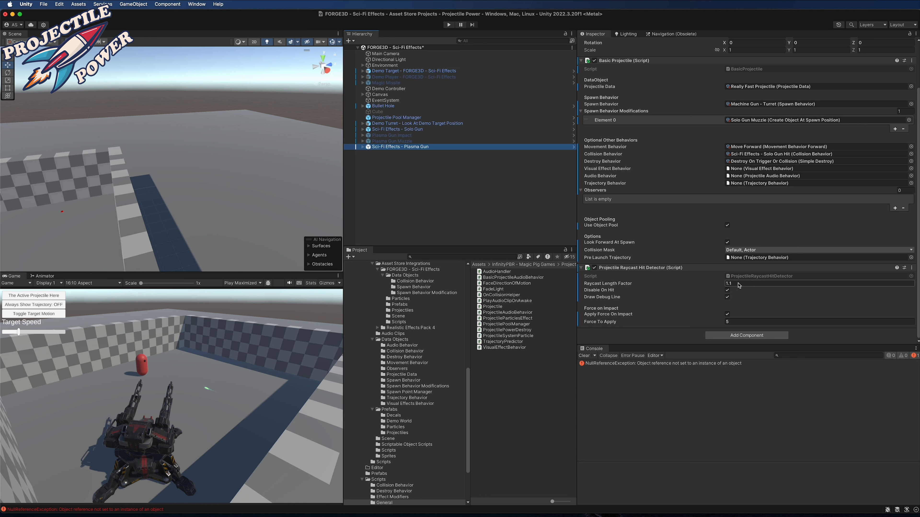
pyautogui.moveTo(738, 285)
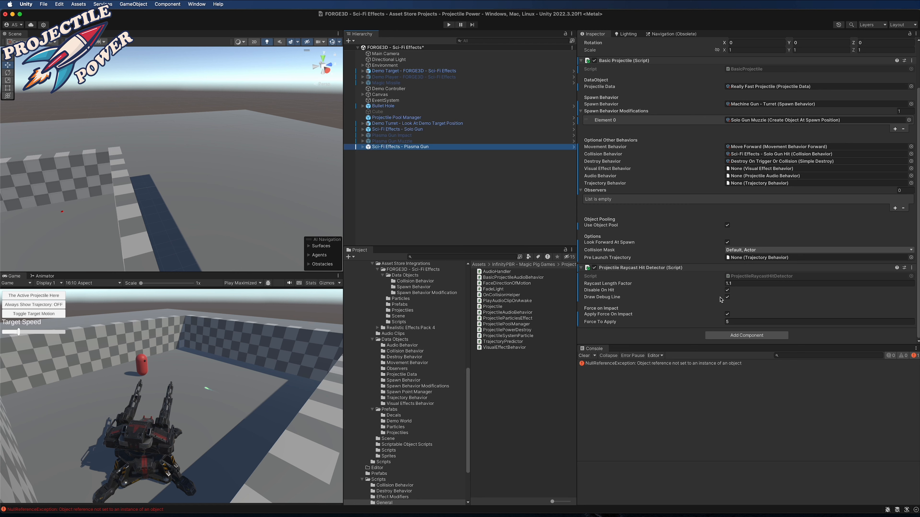
pyautogui.click(727, 297)
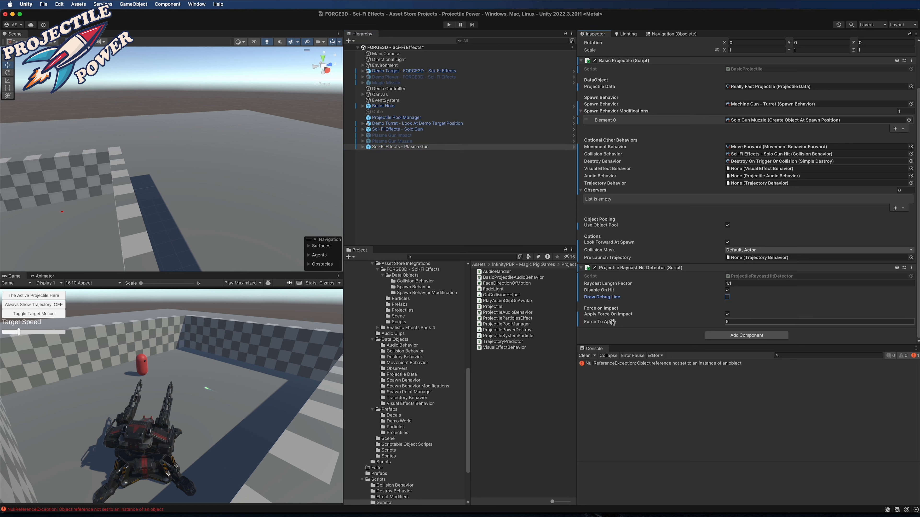
pyautogui.moveTo(756, 324)
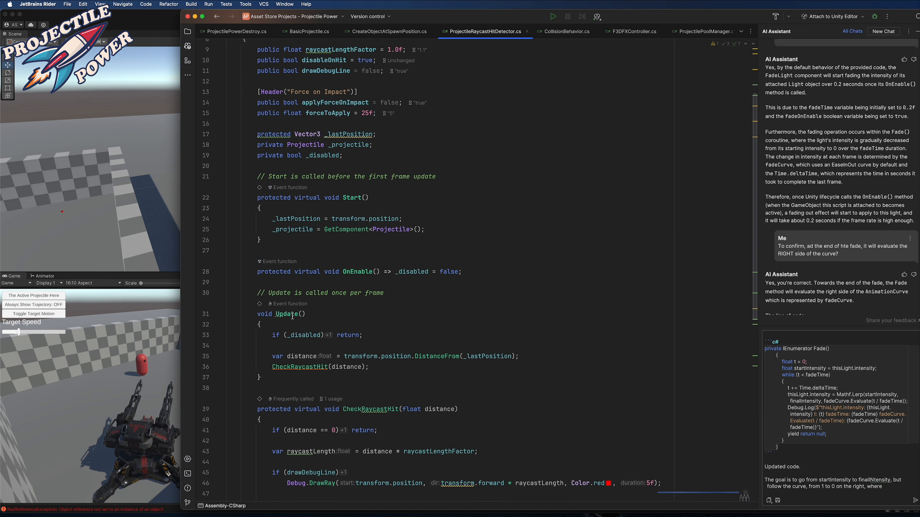
pyautogui.scroll(-3)
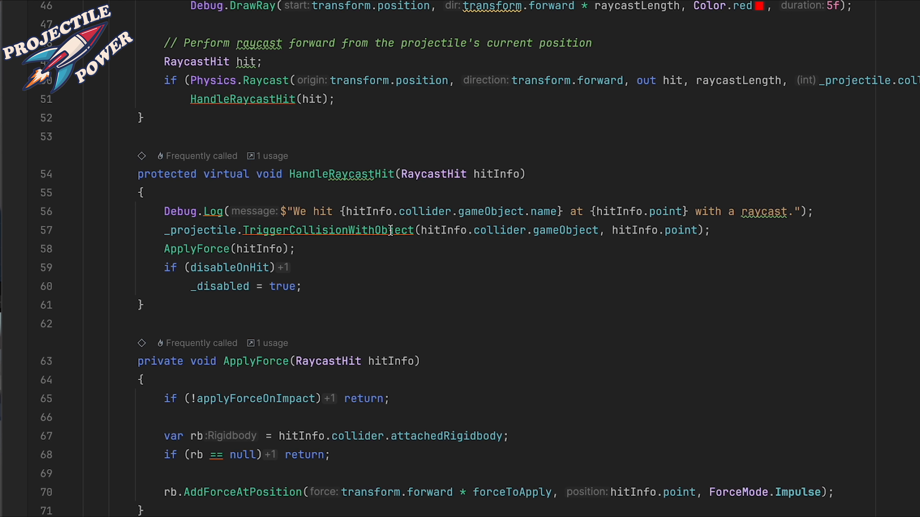
pyautogui.moveTo(591, 244)
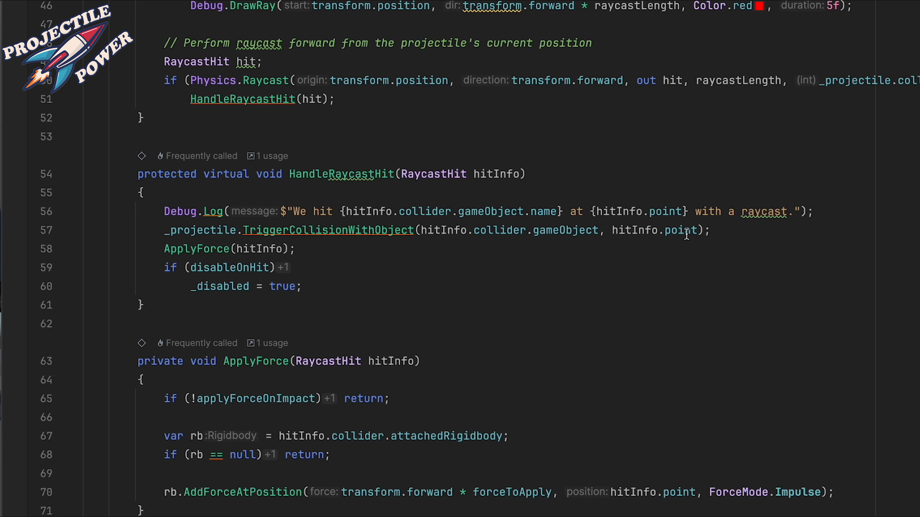
pyautogui.moveTo(686, 233)
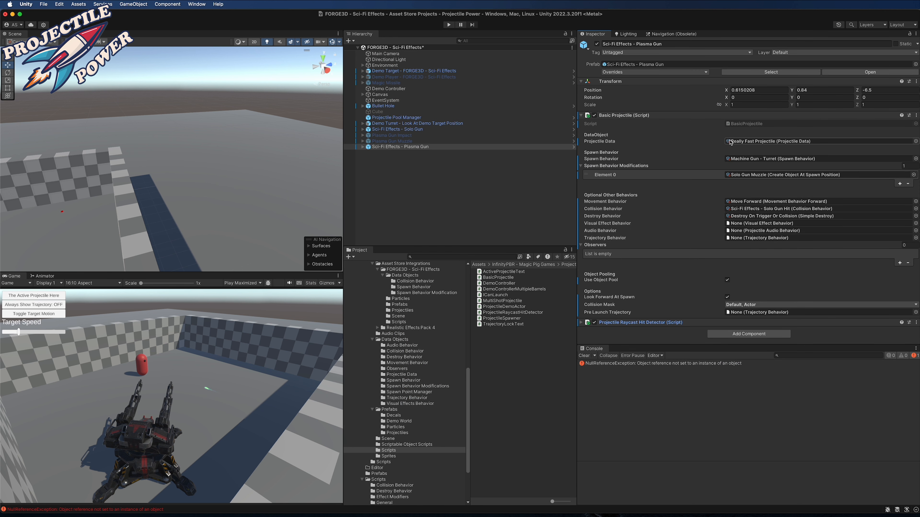
pyautogui.moveTo(774, 143)
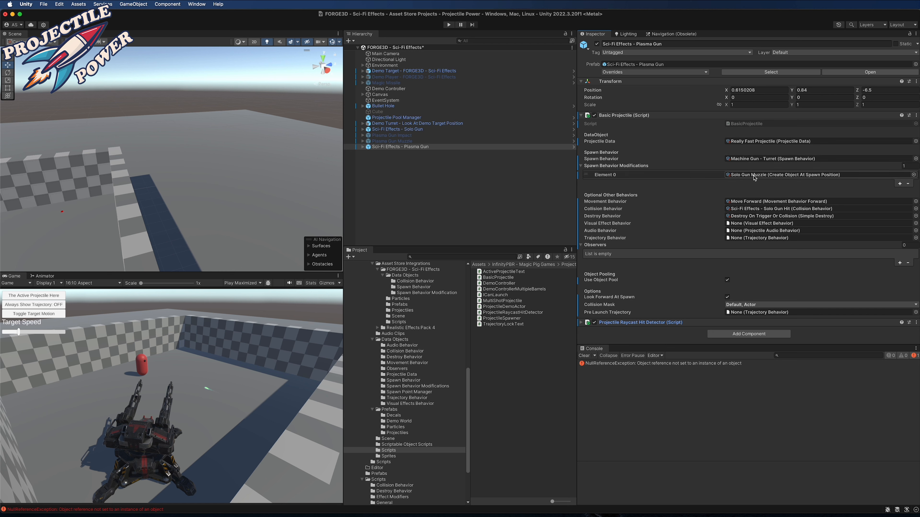
pyautogui.moveTo(627, 176)
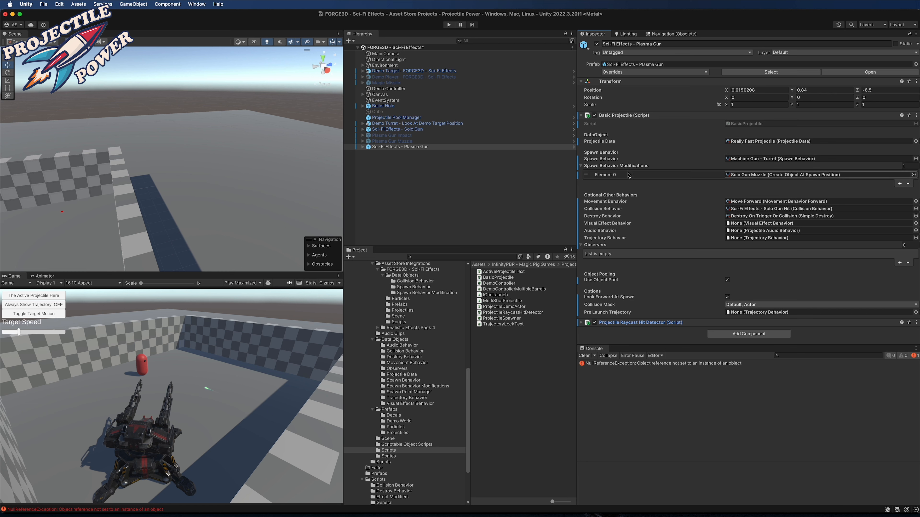
# Step: Duplicate the Solo Gun Muzzle spawn modification as Plasma Gun Muzzle and locate the FORGE3D particles
pyautogui.click(499, 271)
pyautogui.write('Plasma Gun M')
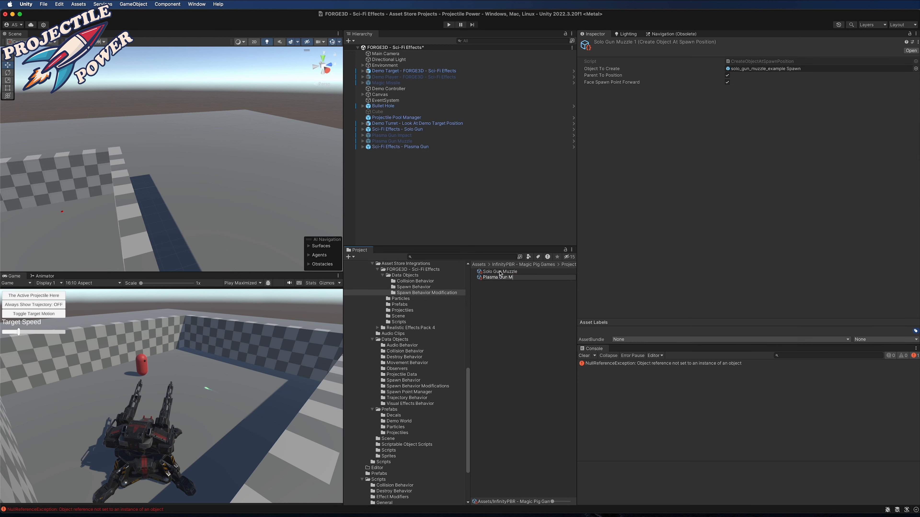
pyautogui.click(499, 271)
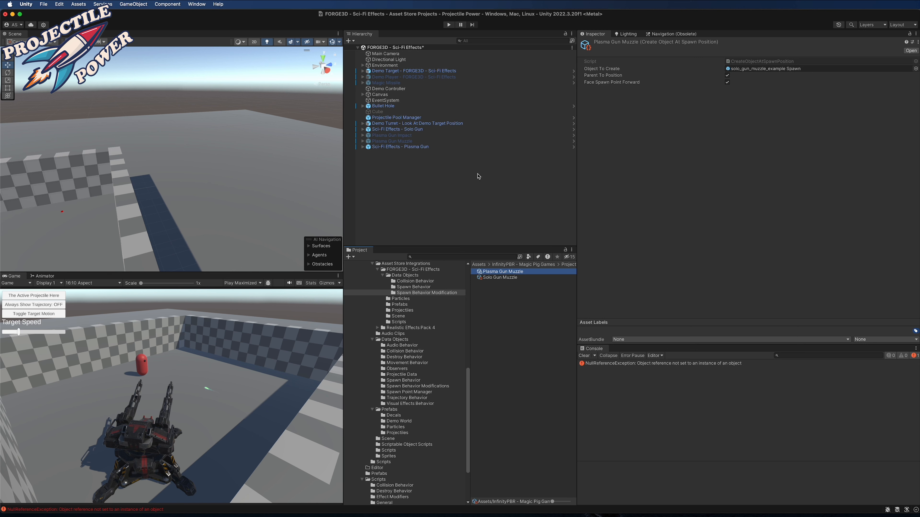
pyautogui.click(400, 310)
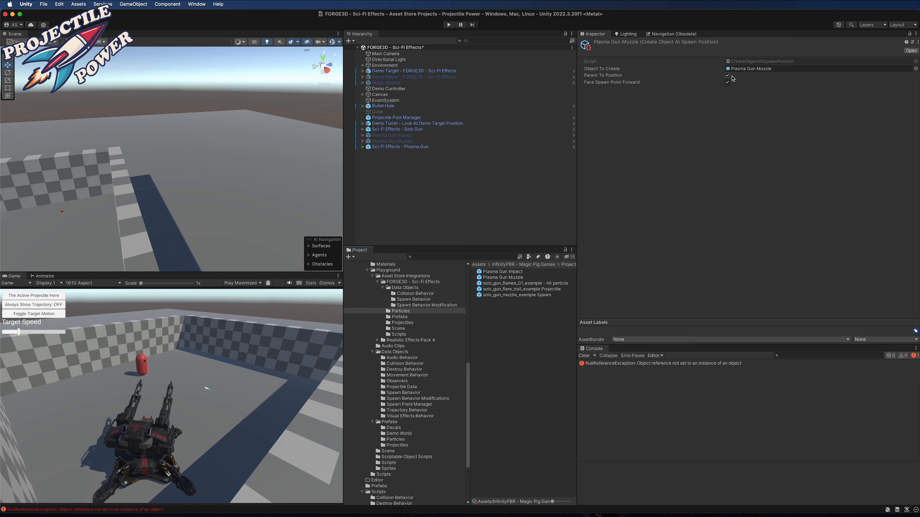
# Step: Set the asset's Object To Create to the Plasma Gun Muzzle prefab, keeping Face Spawn Point Forward on
pyautogui.click(727, 75)
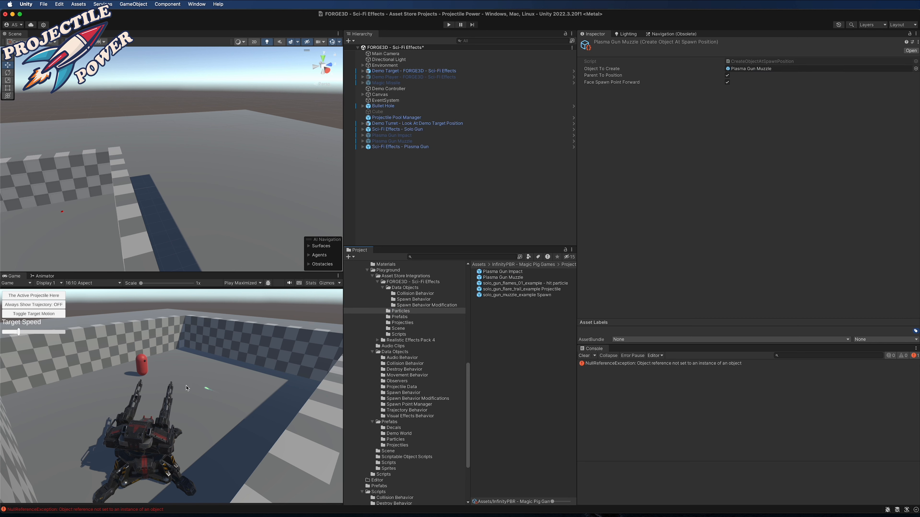
pyautogui.moveTo(719, 46)
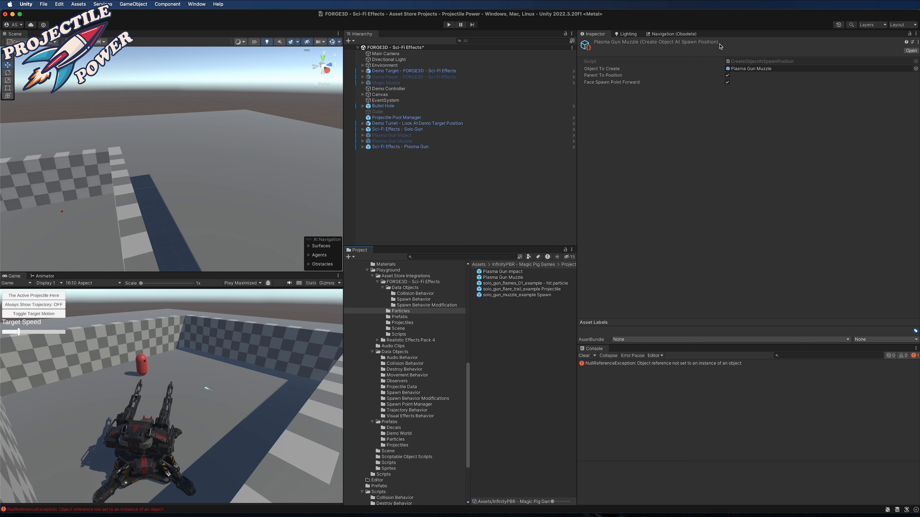
pyautogui.click(727, 82)
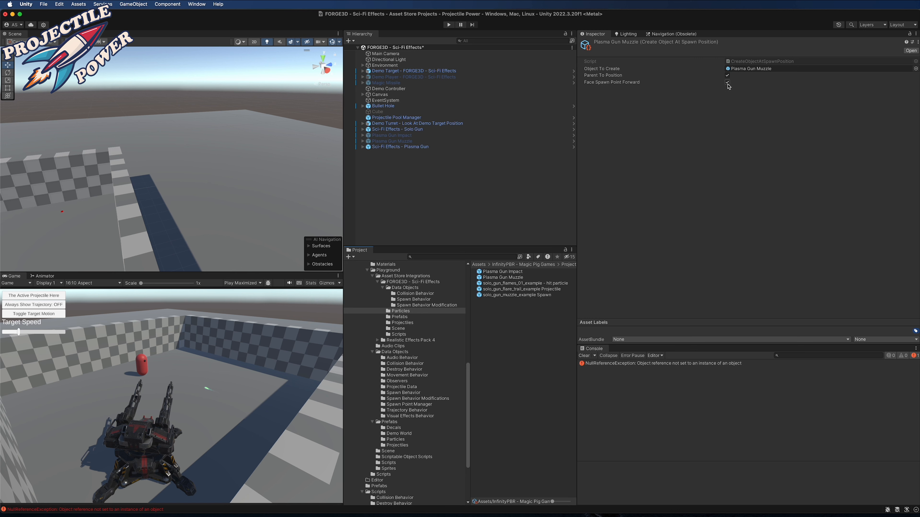
pyautogui.click(727, 82)
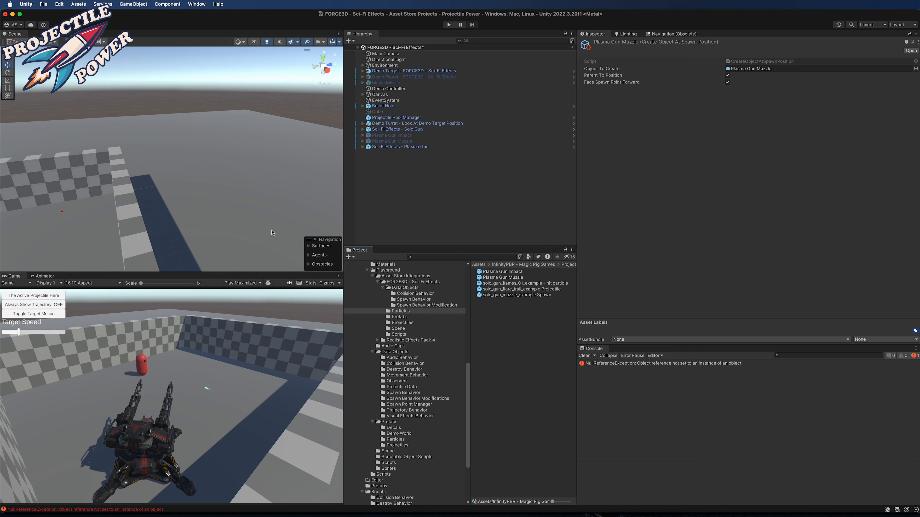
pyautogui.moveTo(757, 117)
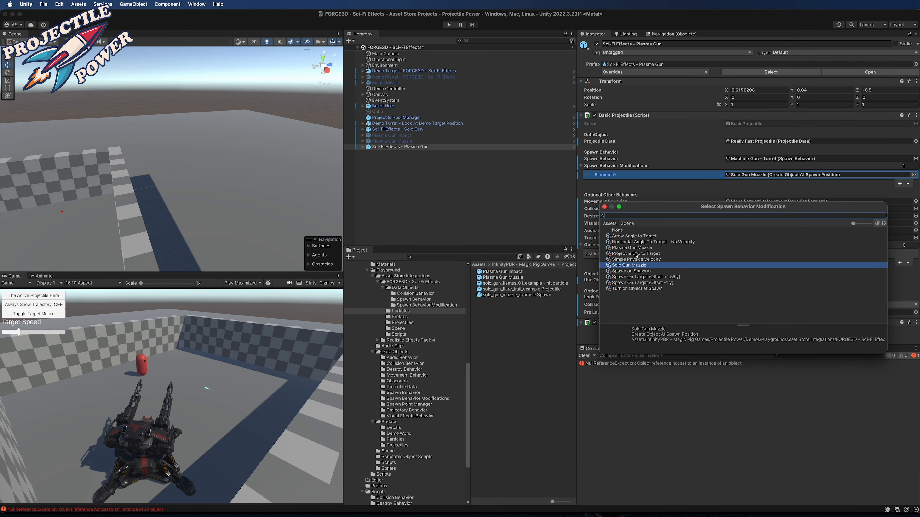
# Step: Set Spawn Behavior Modifications Element 0 to Plasma Gun Muzzle (Create Object At Spawn Position)
pyautogui.click(631, 247)
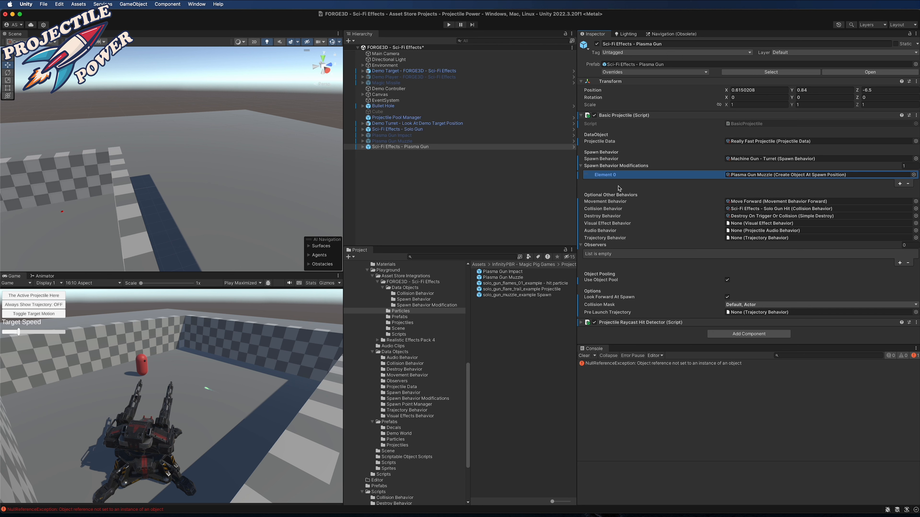
pyautogui.moveTo(698, 254)
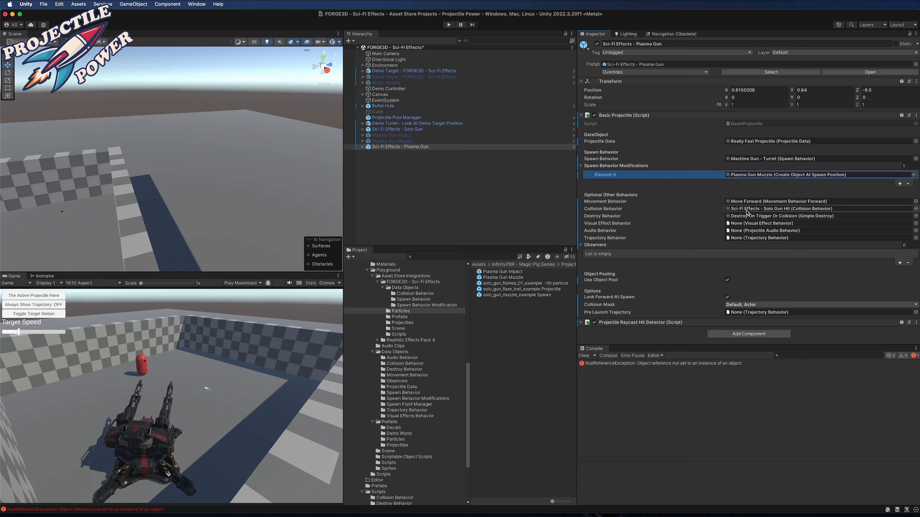
pyautogui.moveTo(770, 213)
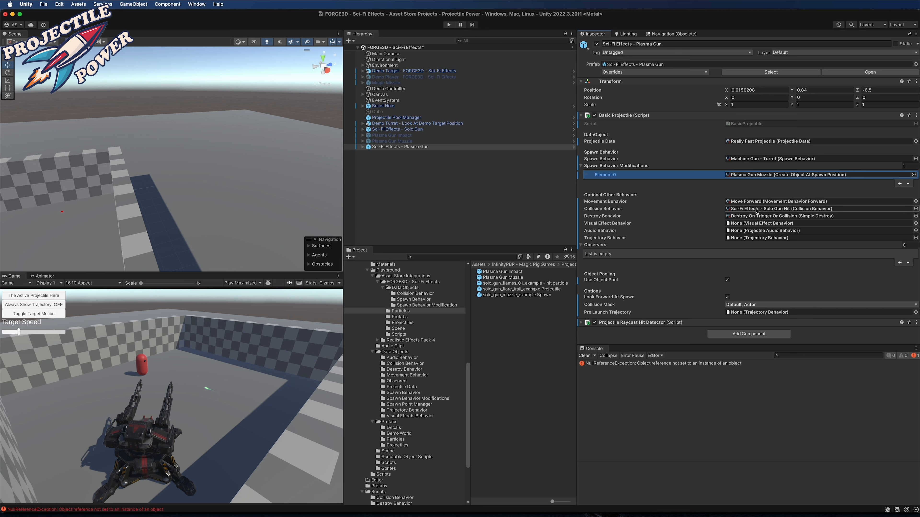
# Step: Duplicate the Solo Gun Hit collision behavior and rename the copy for the plasma gun
pyautogui.click(510, 271)
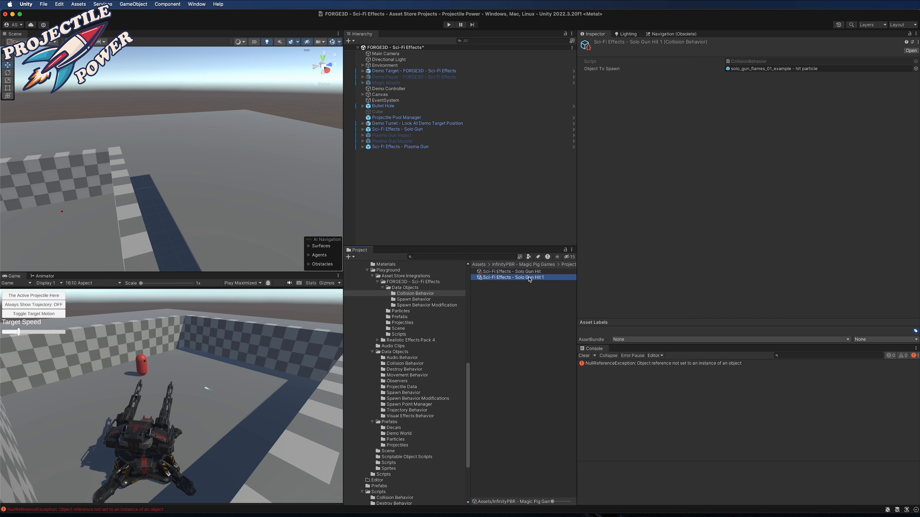
pyautogui.doubleClick(510, 277)
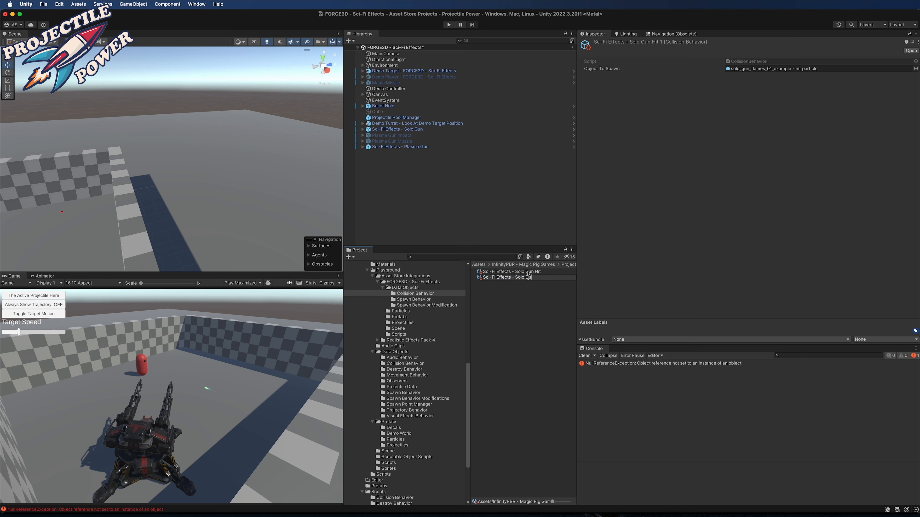
pyautogui.click(512, 272)
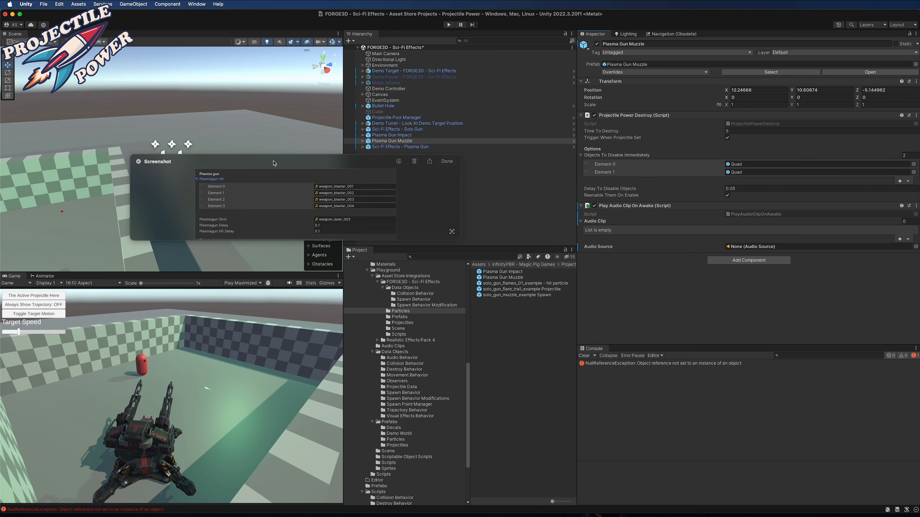
# Step: Give Plasma Gun Muzzle the weapon_laser_003 clip with an Audio Source, and Impact weapon_blaster_001–004
pyautogui.click(446, 161)
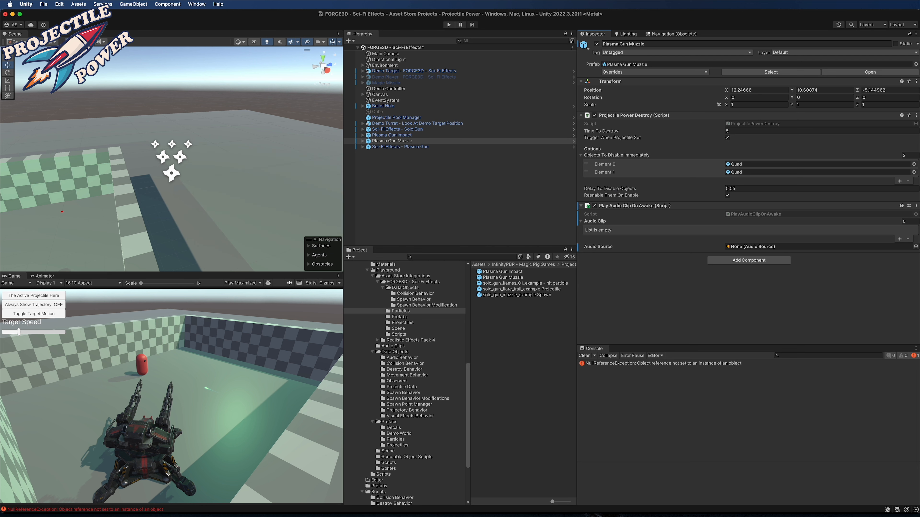
pyautogui.moveTo(854, 233)
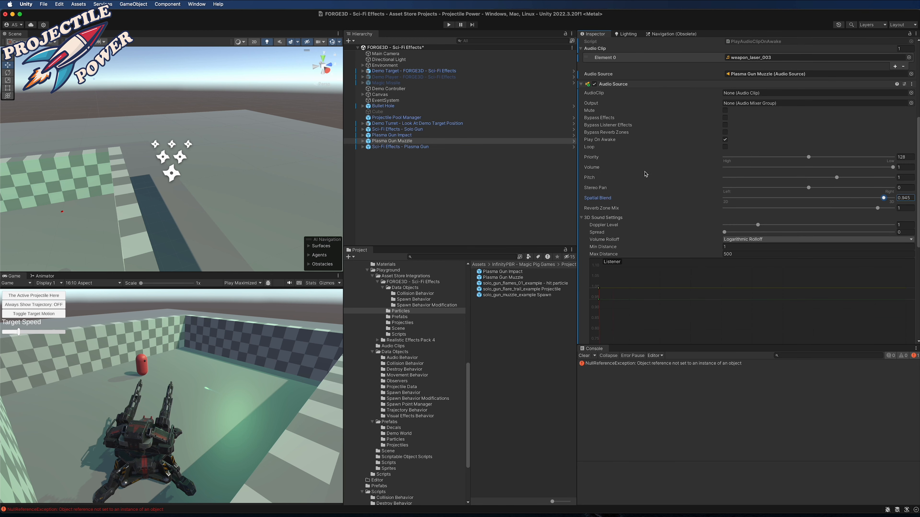
pyautogui.click(392, 135)
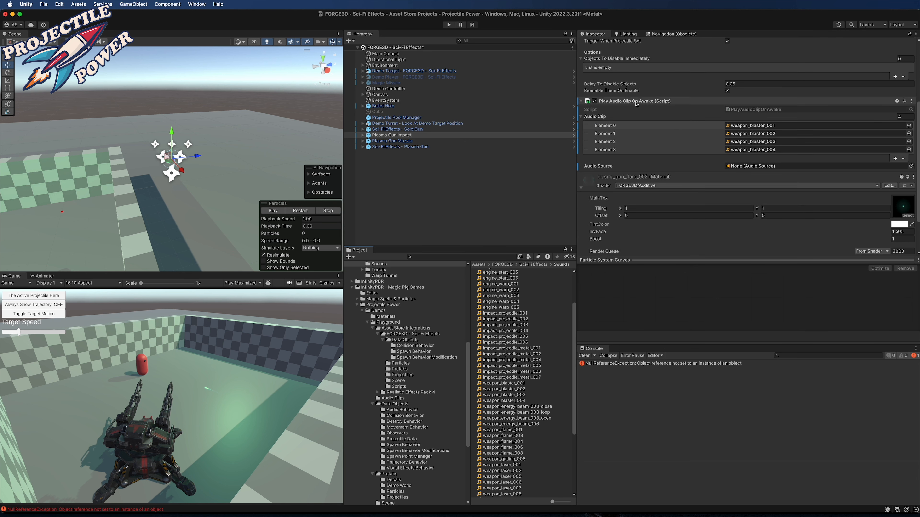
pyautogui.click(910, 101)
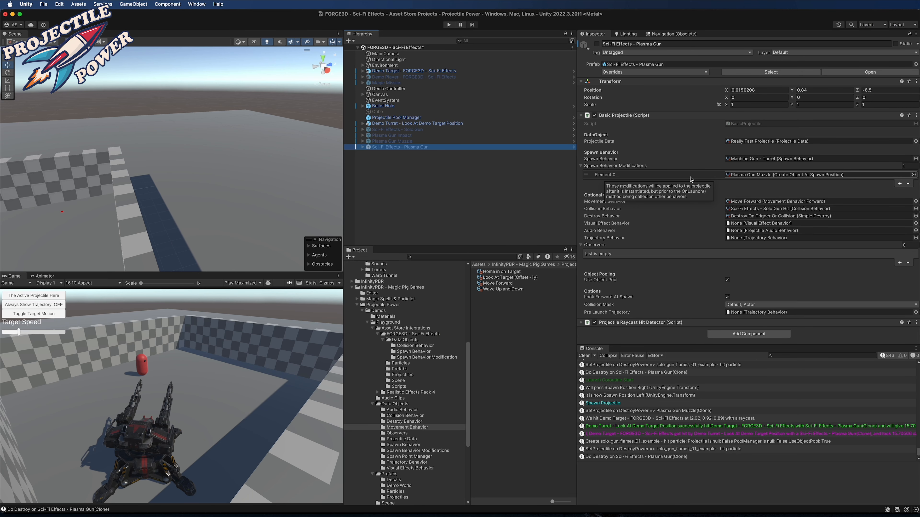
pyautogui.moveTo(703, 147)
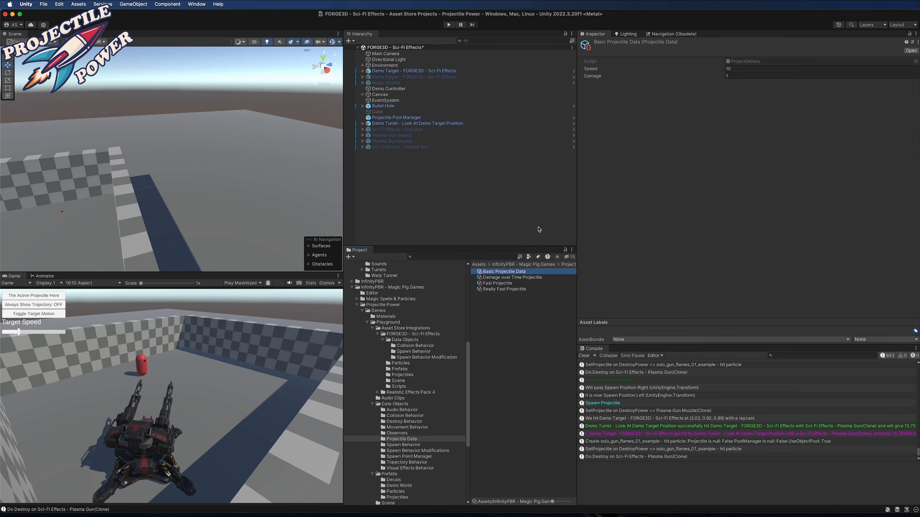
# Step: Compare Really Fast Projectile with Basic Projectile Data and assign Basic Projectile Data to the Plasma Gun
pyautogui.click(507, 288)
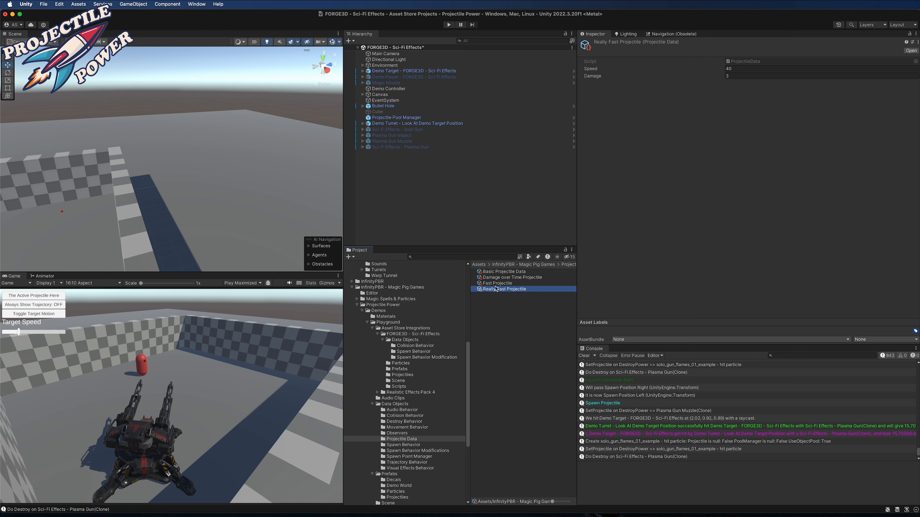
pyautogui.click(502, 271)
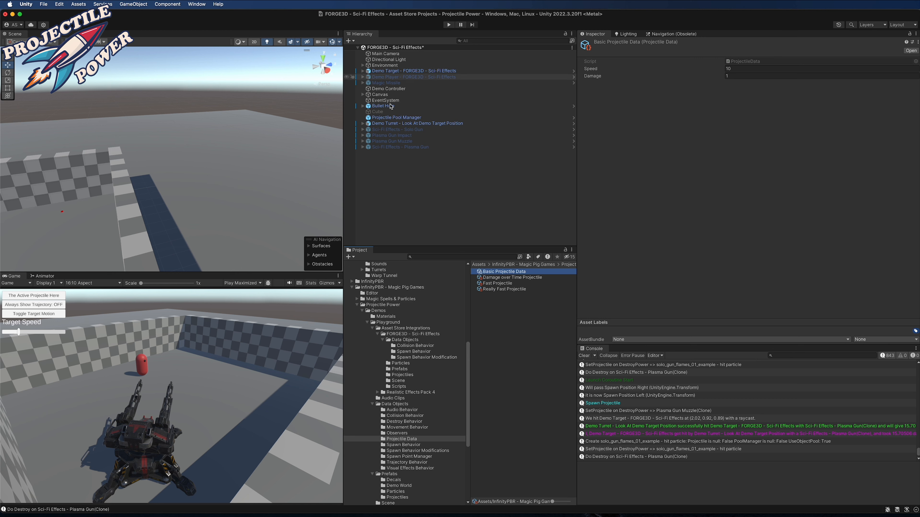
pyautogui.click(399, 147)
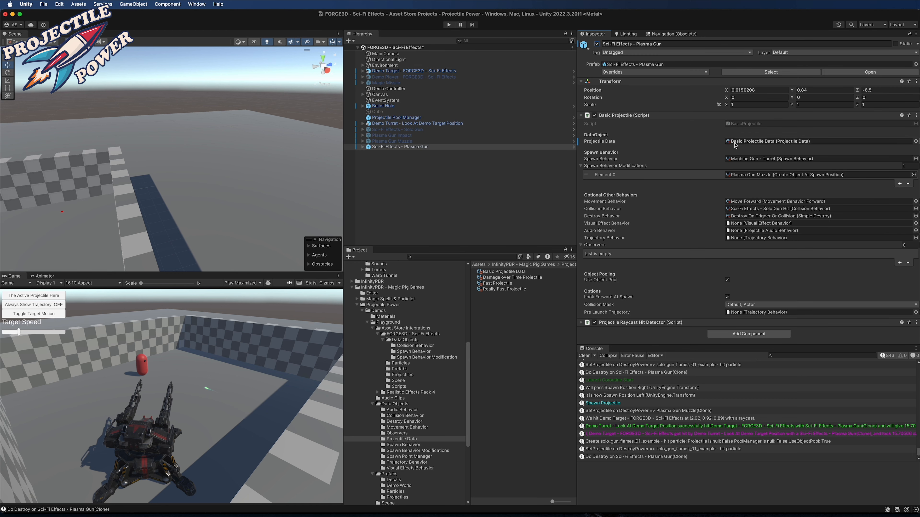
pyautogui.moveTo(767, 145)
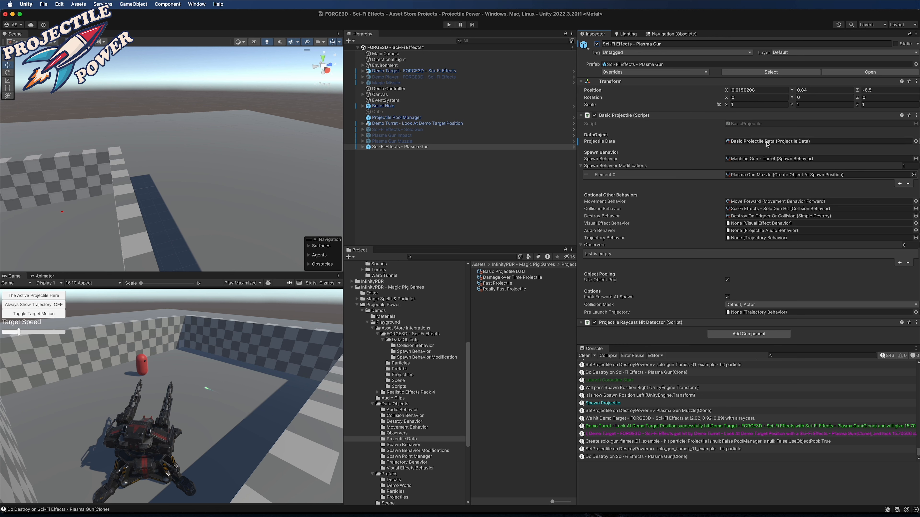
pyautogui.moveTo(740, 207)
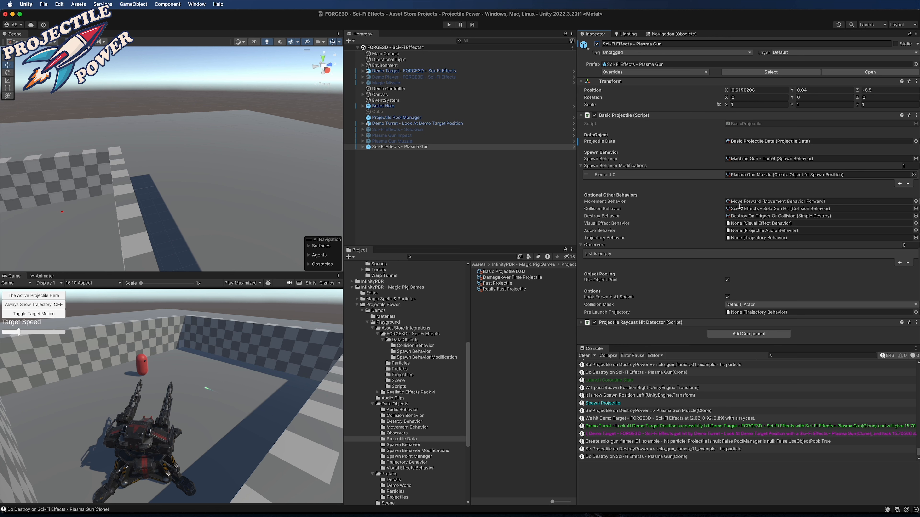
pyautogui.moveTo(669, 171)
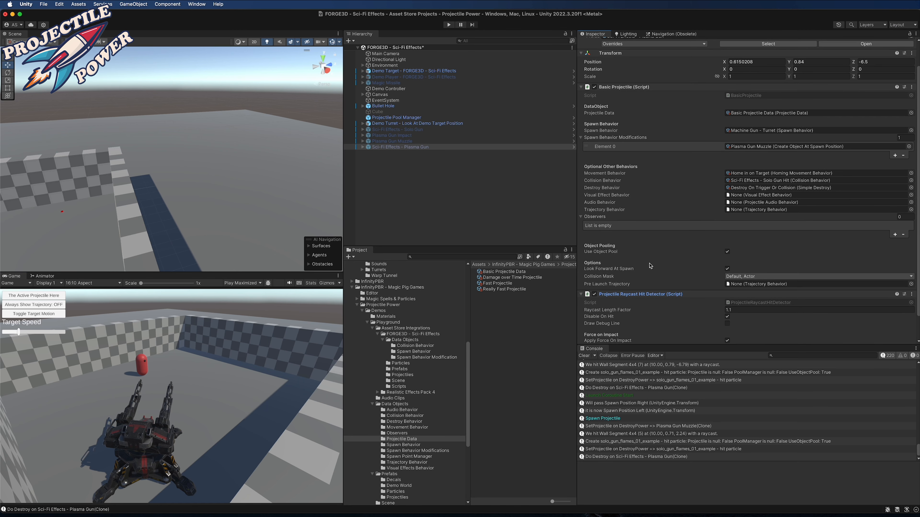
# Step: Assign Home in on Target as the Plasma Gun's Movement Behavior and search 'spher' in Add Component
pyautogui.click(581, 294)
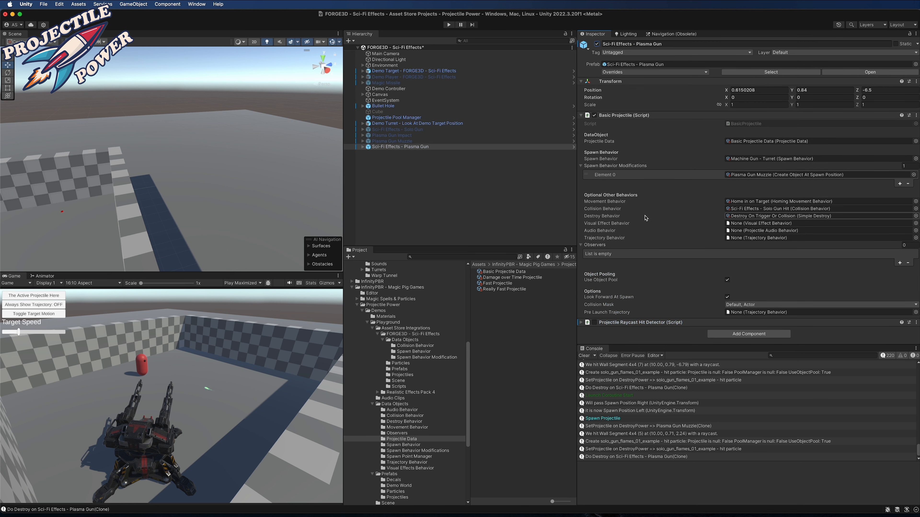
pyautogui.write('spher')
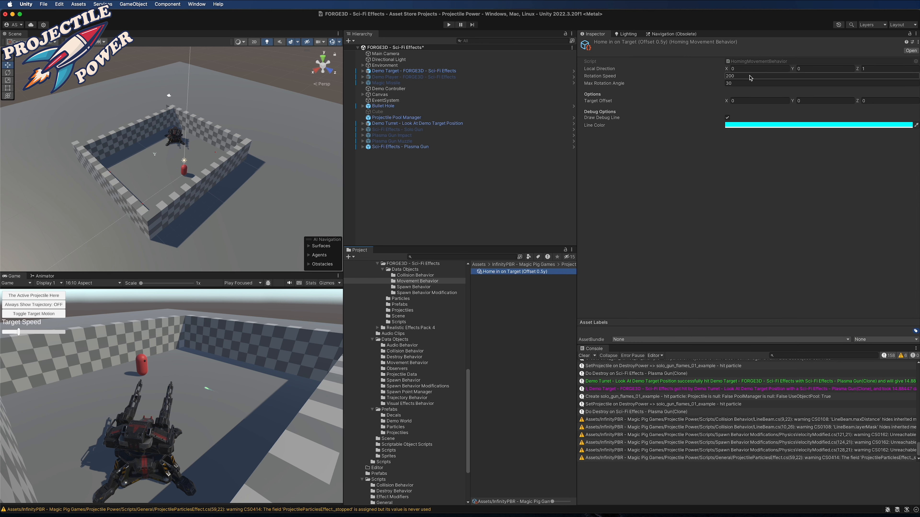
pyautogui.moveTo(741, 79)
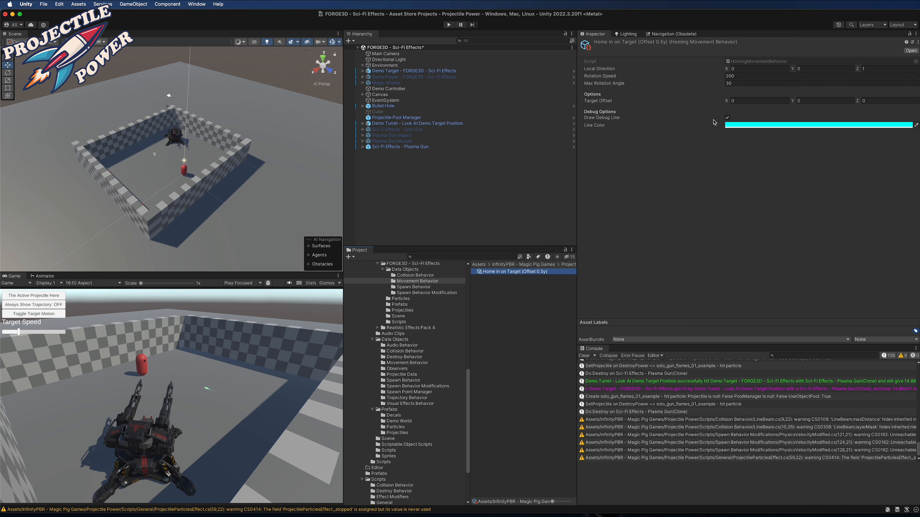
# Step: Set Home in on Target's Target Offset Y to 0.5 and start Play mode to test the shot
pyautogui.click(827, 100)
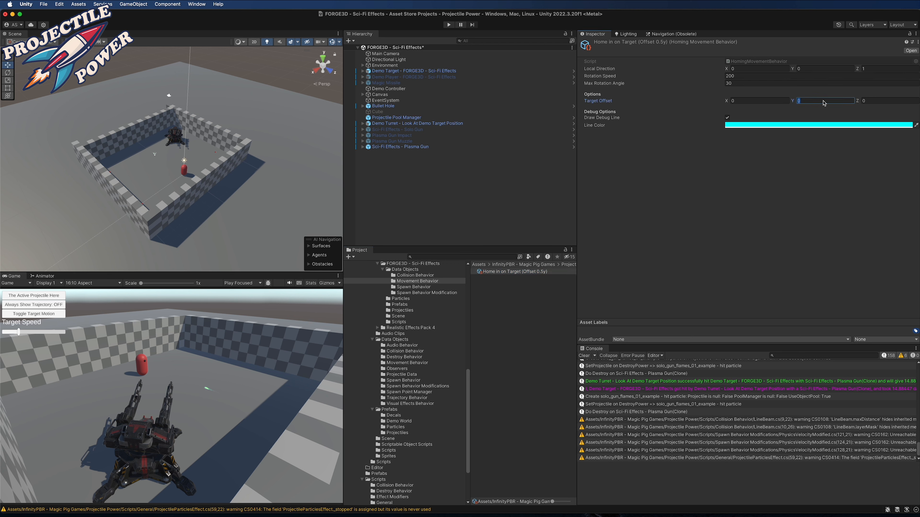
pyautogui.write('0.5')
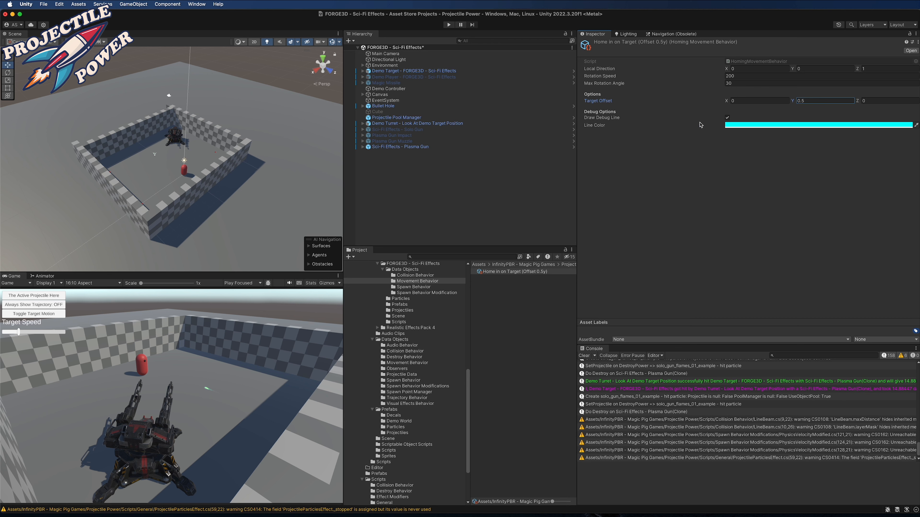
pyautogui.moveTo(802, 220)
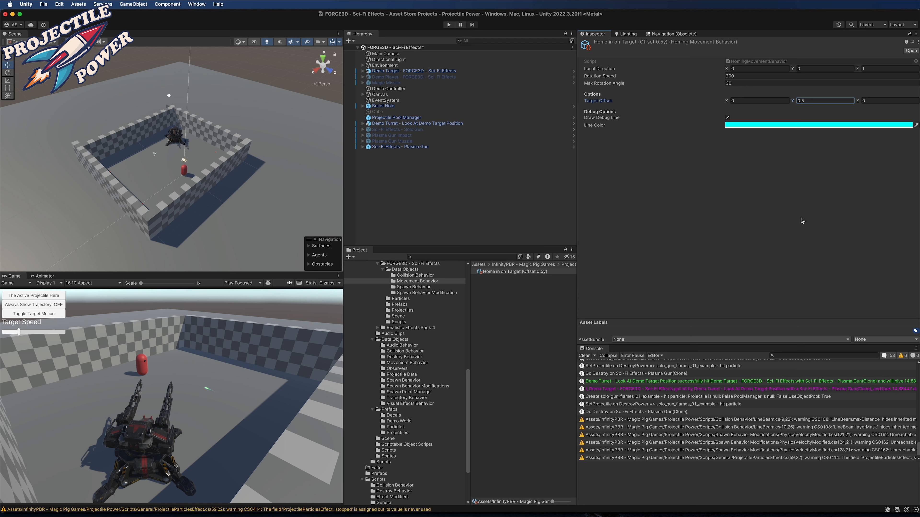
pyautogui.click(727, 118)
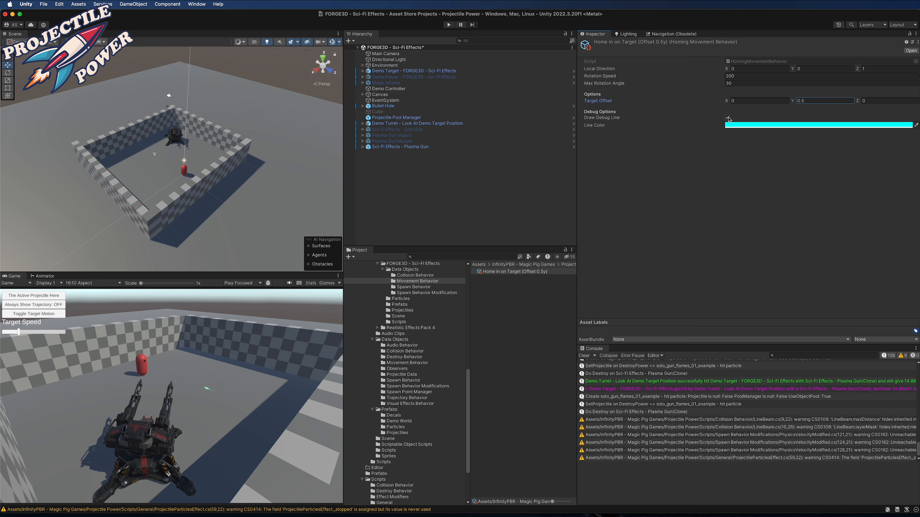
pyautogui.click(727, 118)
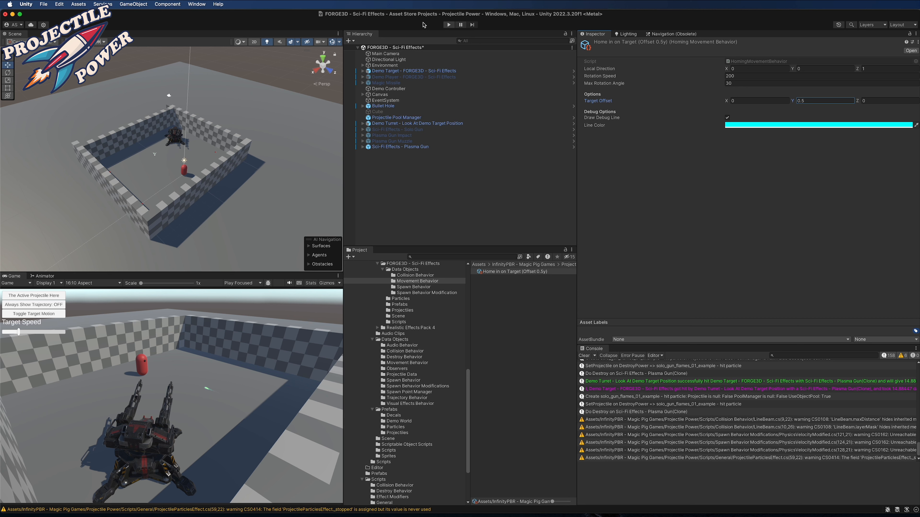
pyautogui.click(399, 146)
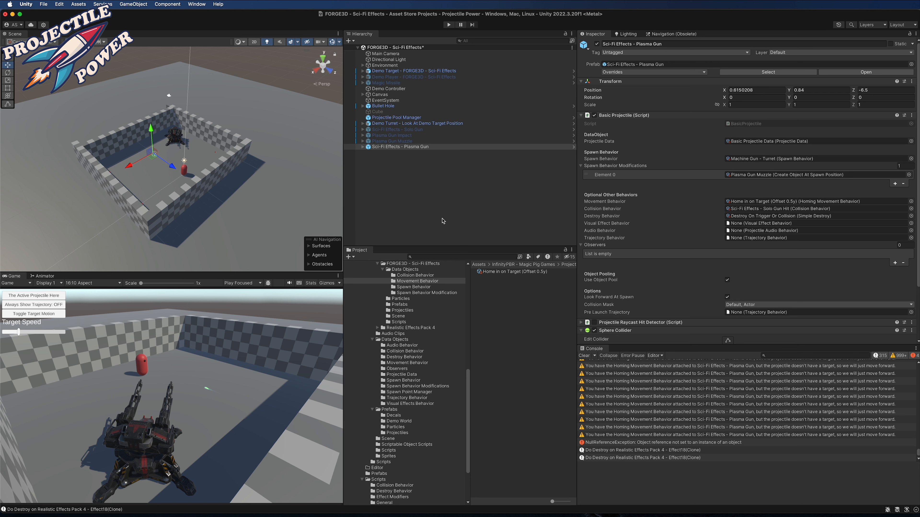
pyautogui.moveTo(442, 191)
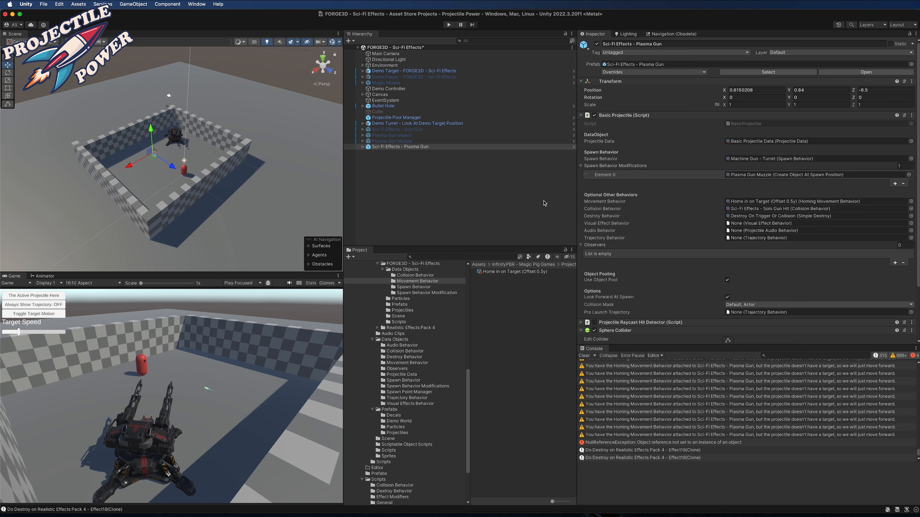
pyautogui.moveTo(433, 293)
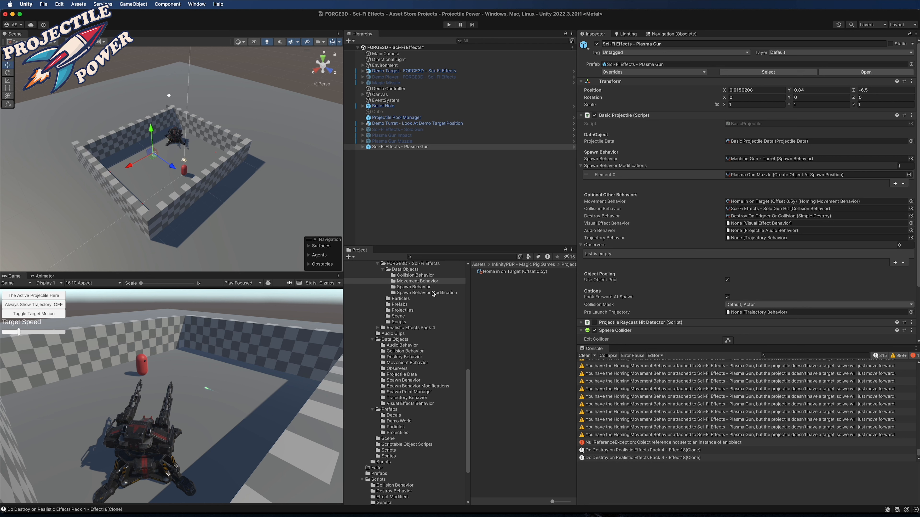
pyautogui.moveTo(526, 277)
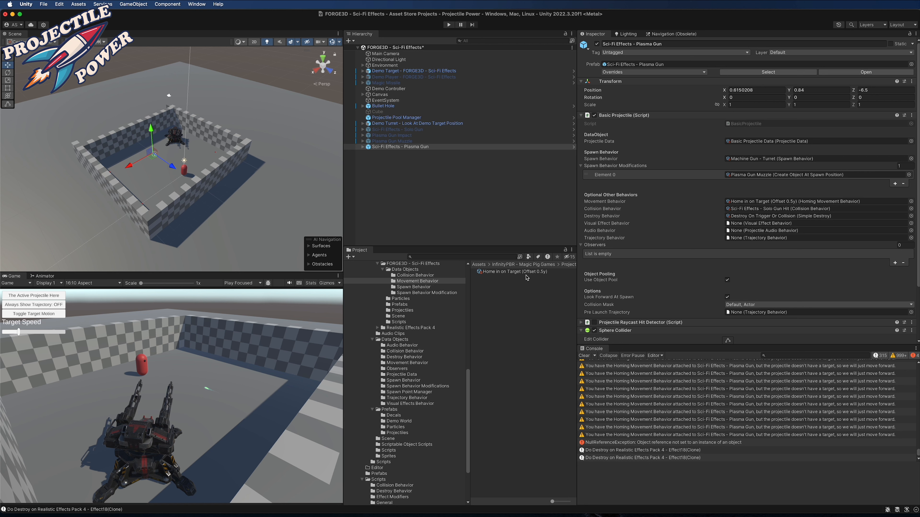
pyautogui.moveTo(523, 279)
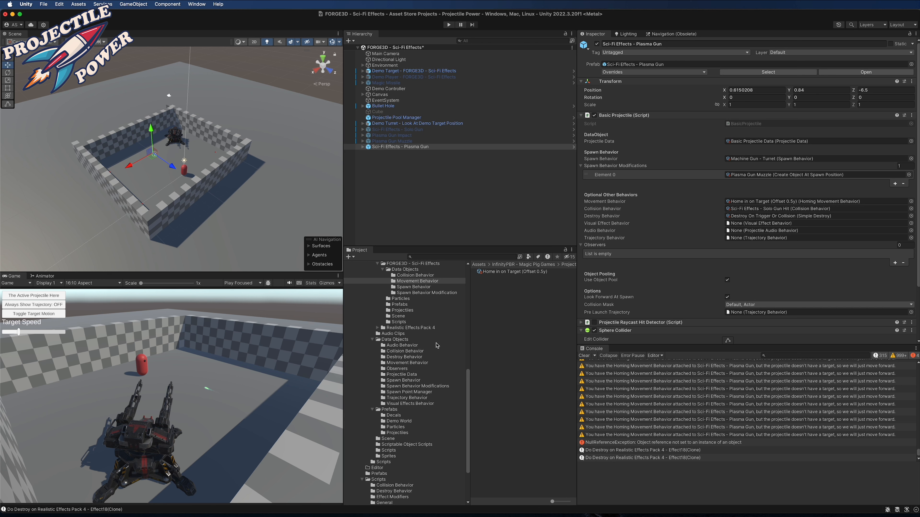
# Step: Drag the Plasma Gun prefab into Demo Turret's Projectile Spawner Projectiles Element 1
pyautogui.click(401, 368)
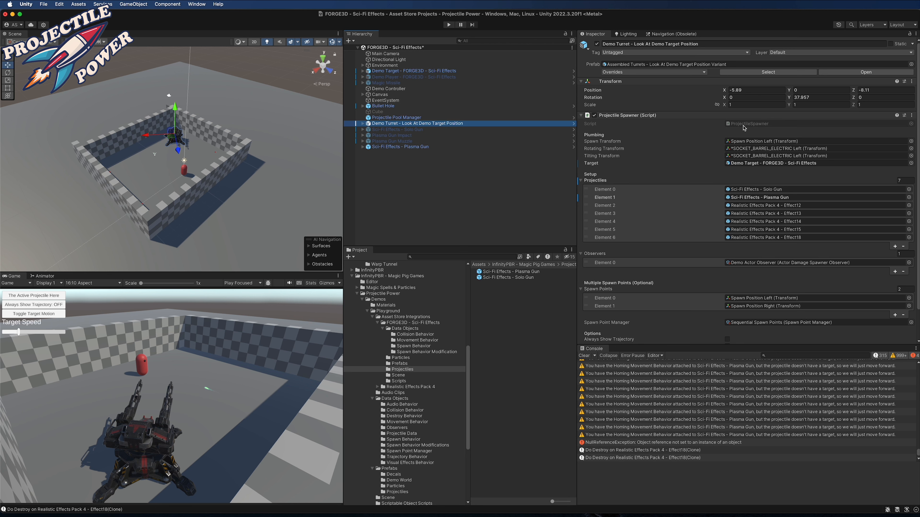
pyautogui.moveTo(743, 128)
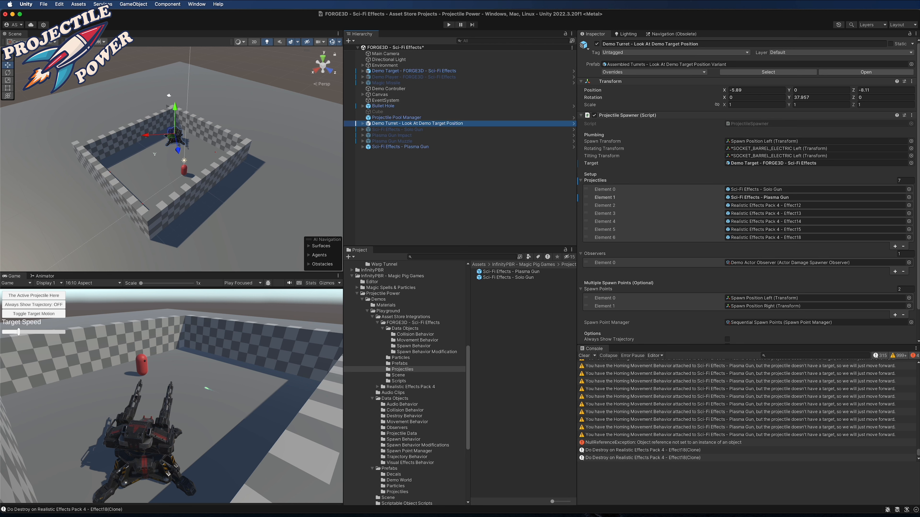